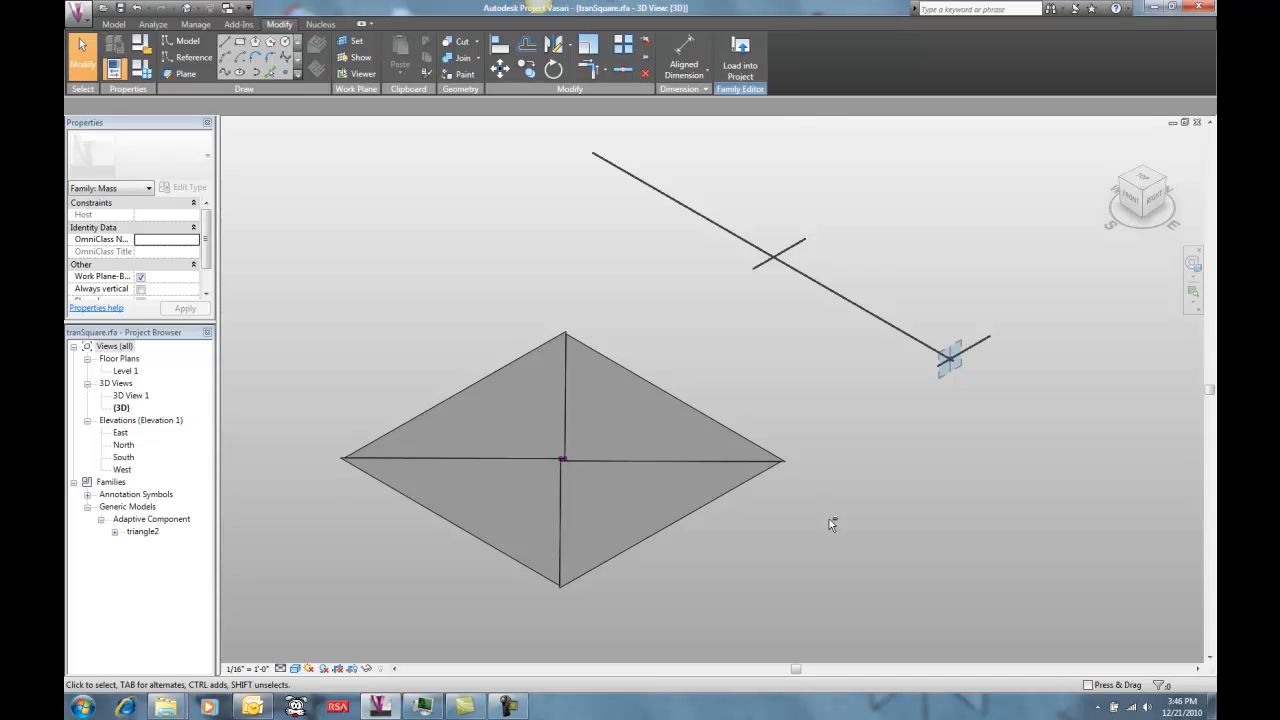
Step: Slide the controller point so the four triangles open into a pinwheel around a square gap
left_click_drag(830, 524, 762, 520)
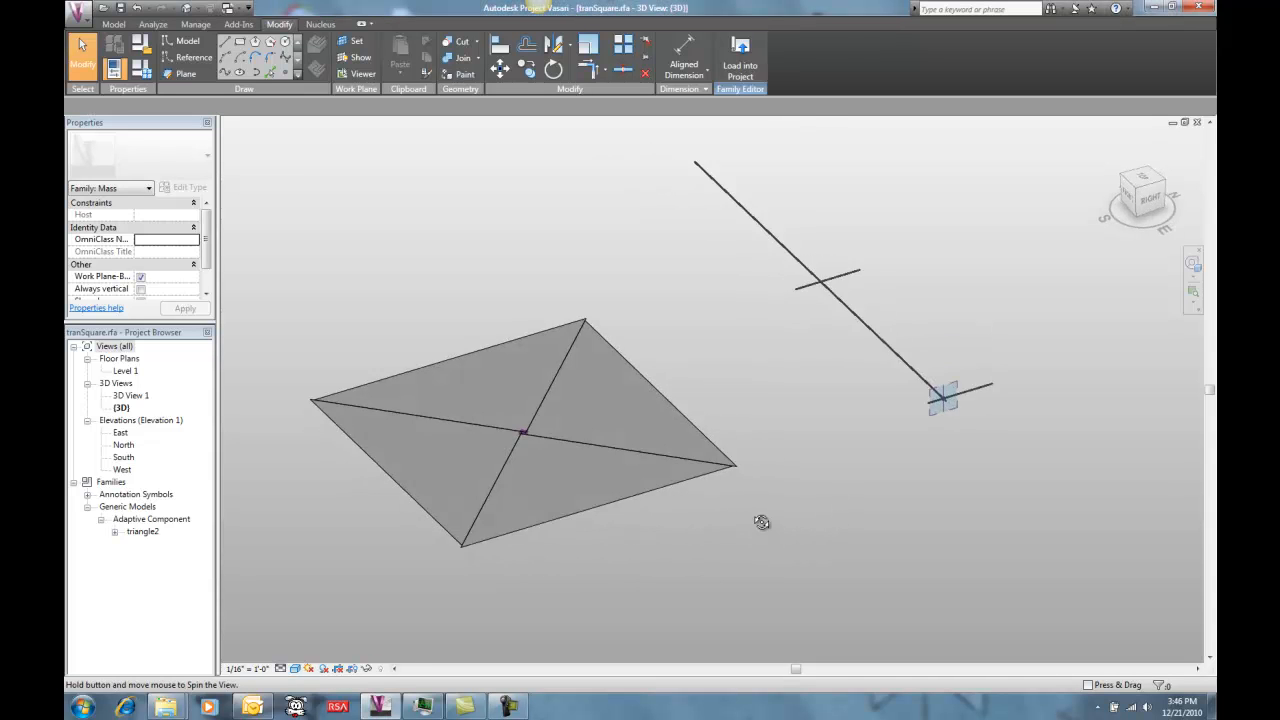
left_click_drag(762, 520, 790, 576)
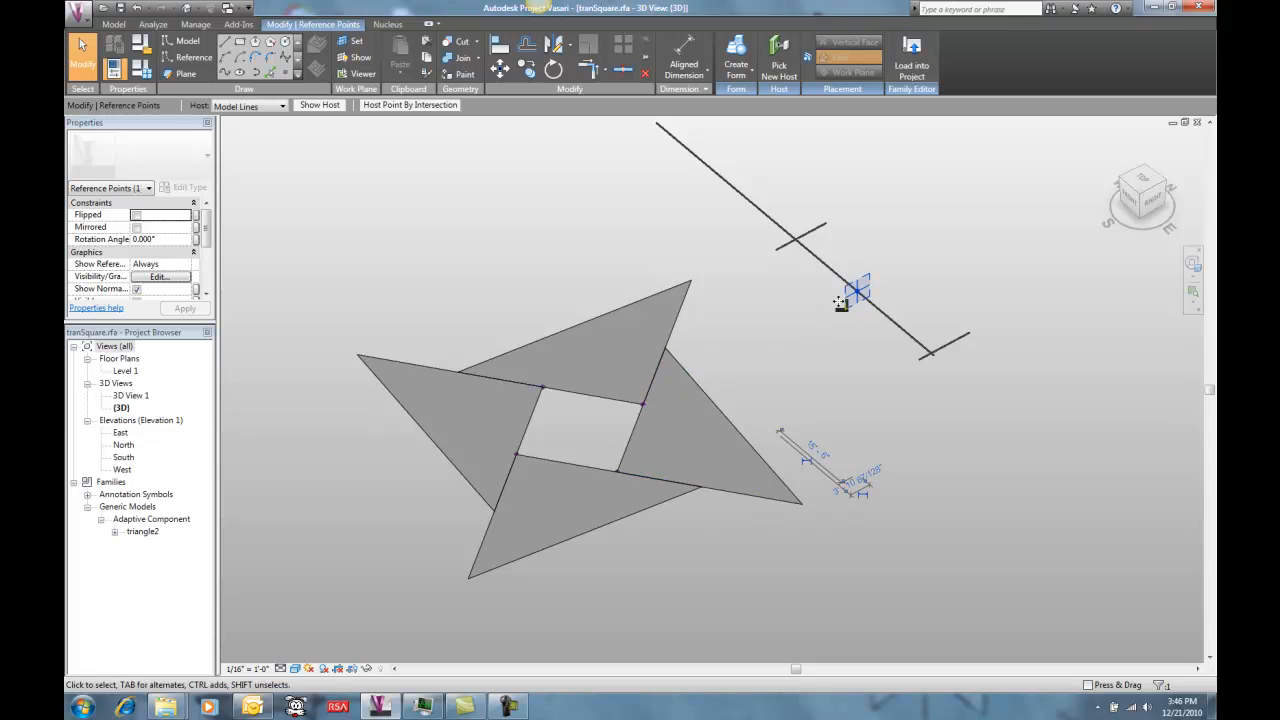
left_click_drag(844, 302, 808, 276)
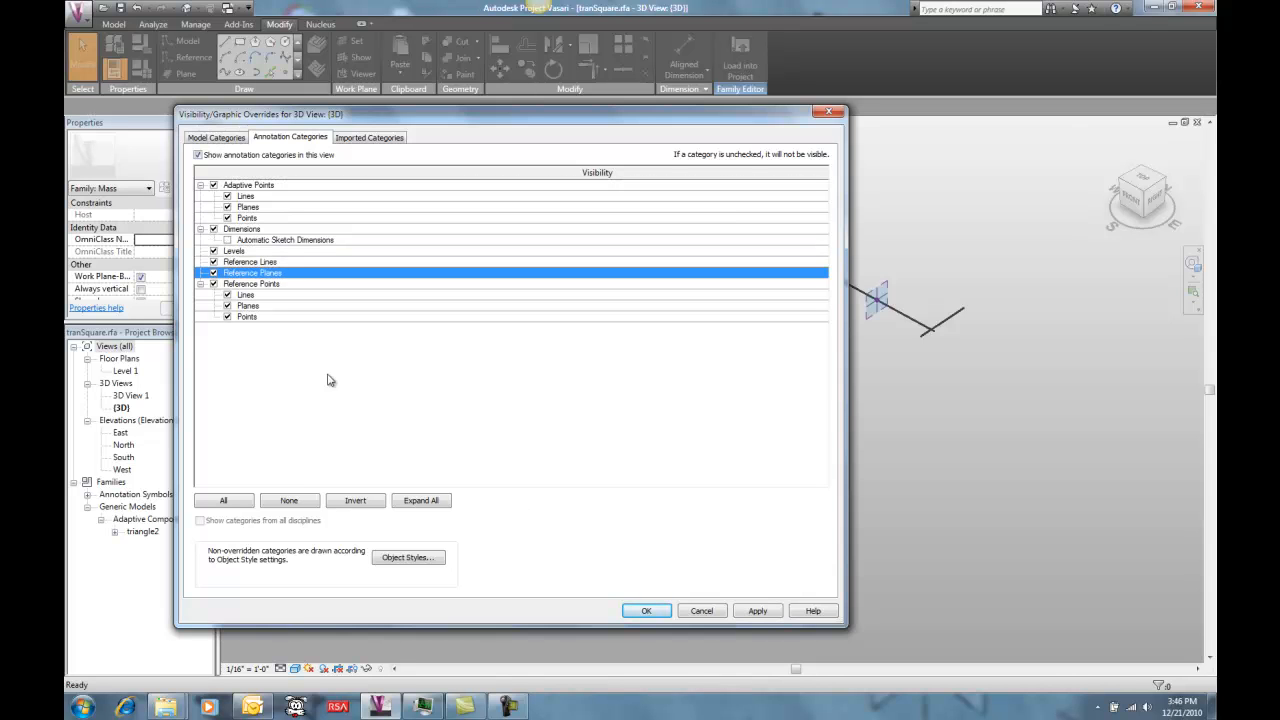
Step: Show the Reference Lines annotation category and select an arc-hosted point to inspect it
left_click(646, 610)
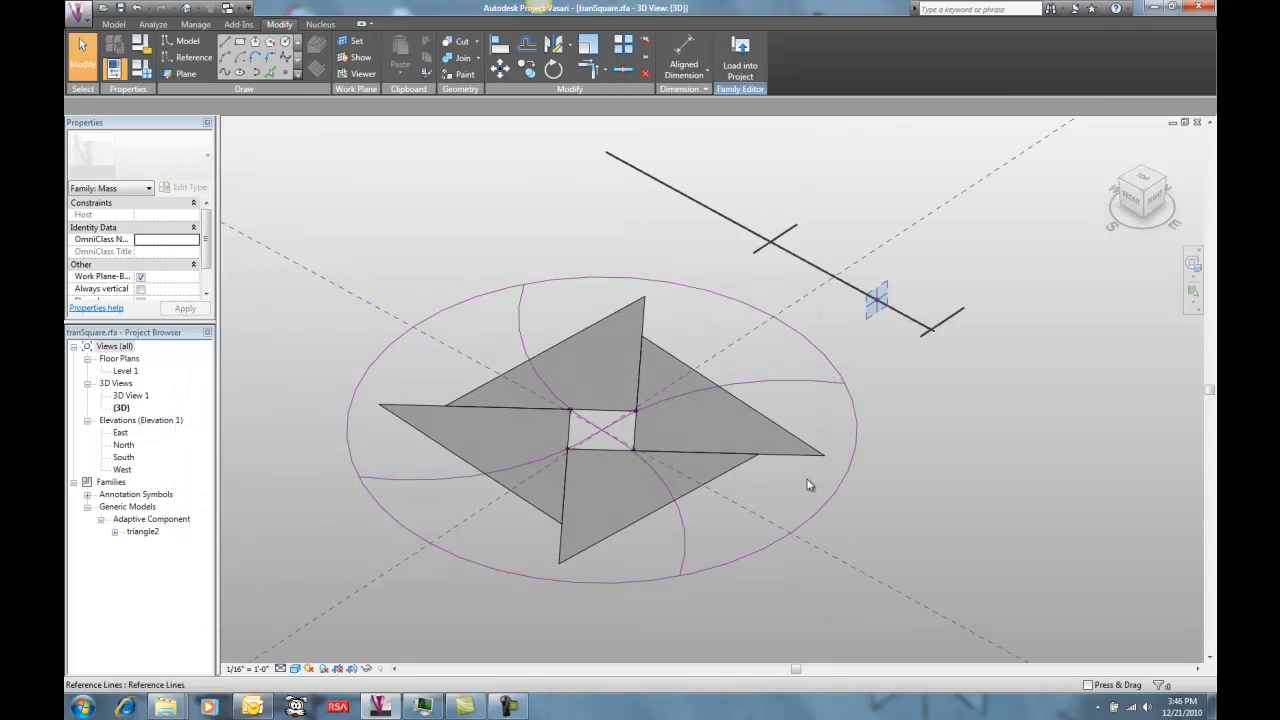
left_click(632, 444)
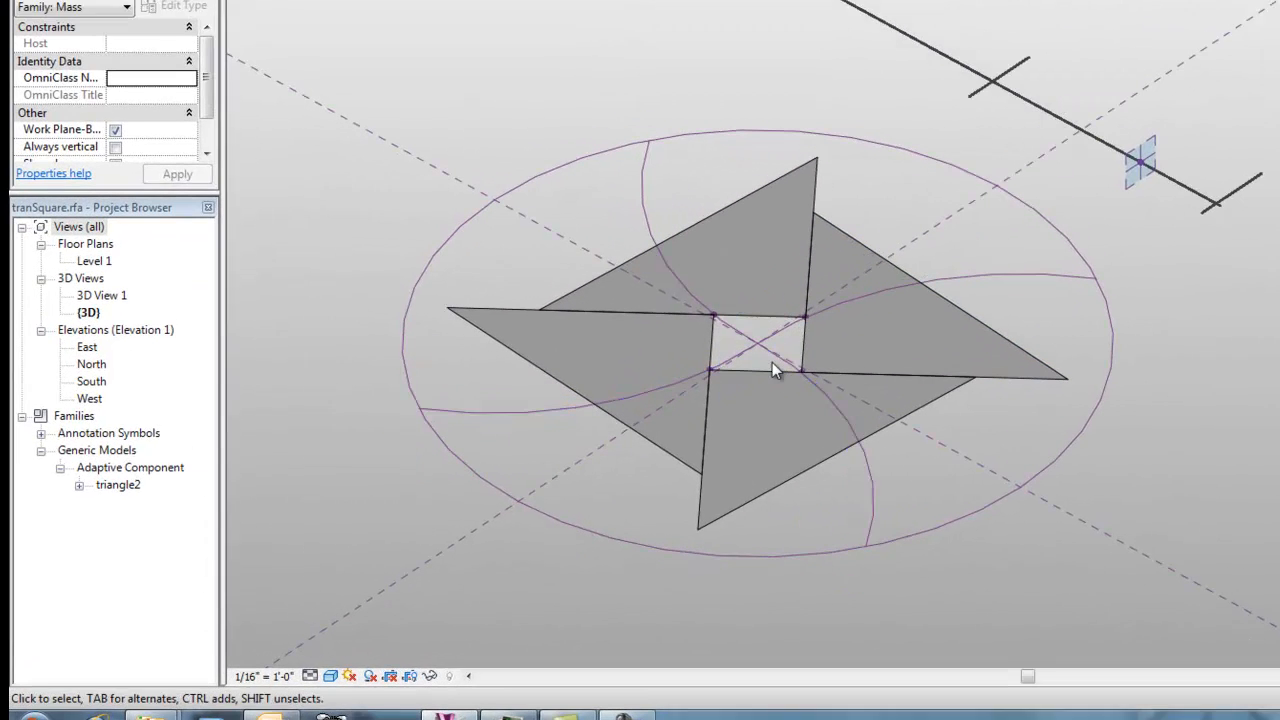
left_click(776, 370)
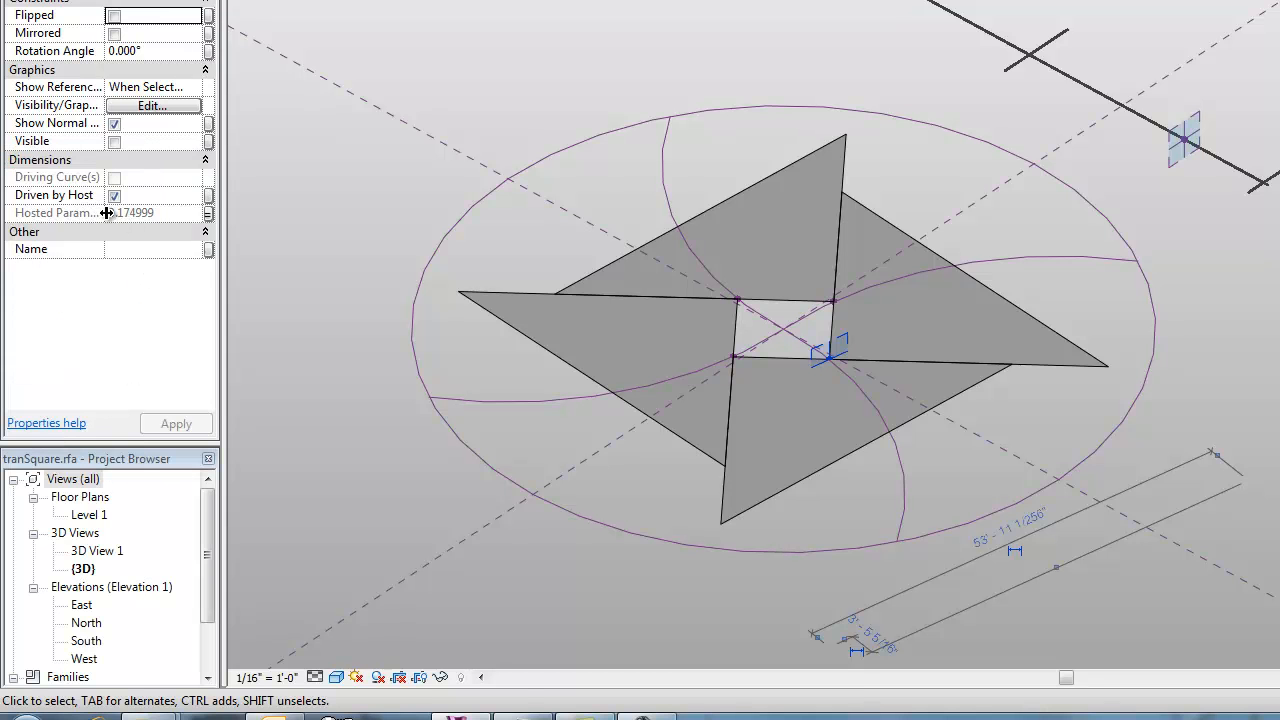
mouse_move(1220, 224)
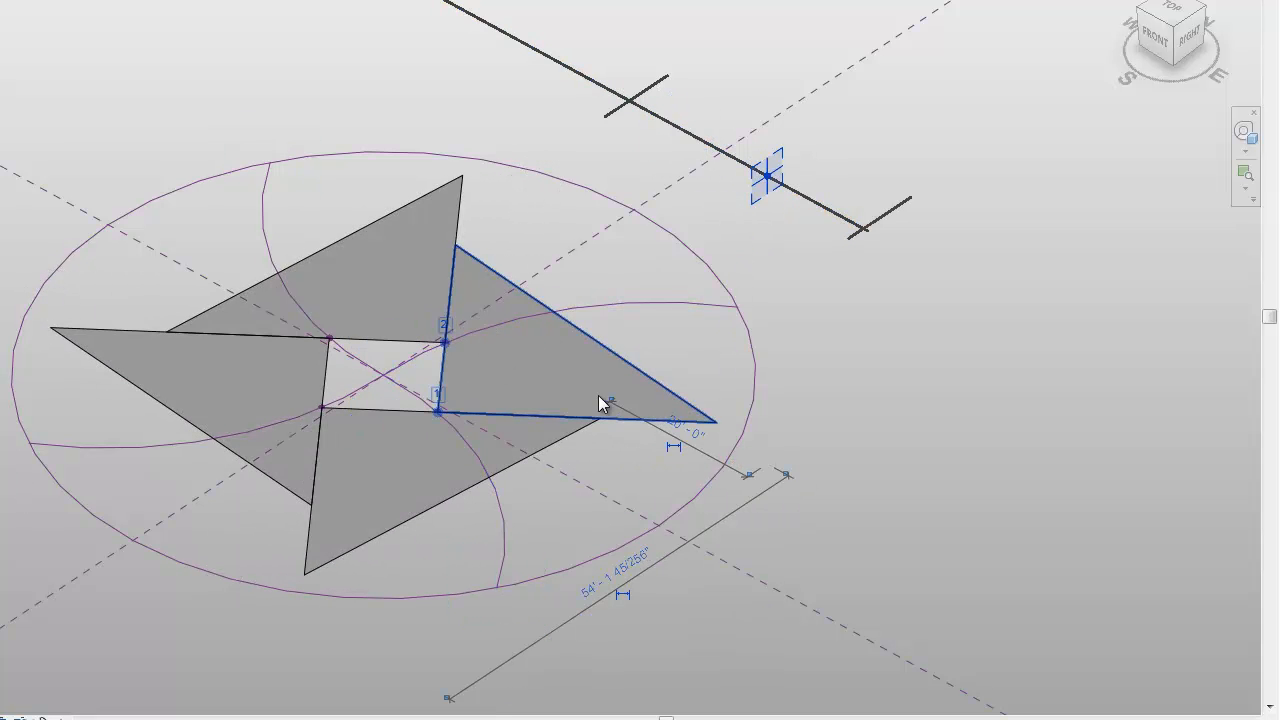
left_click_drag(600, 400, 860, 430)
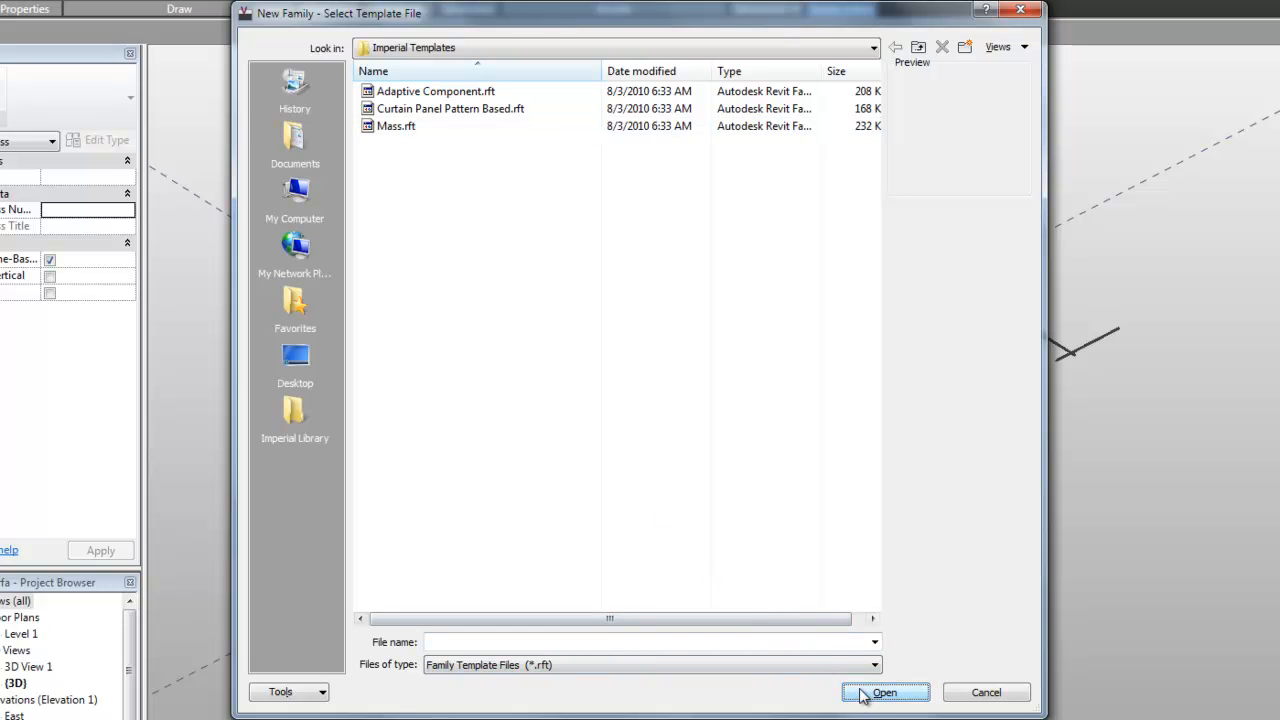
mouse_move(530, 164)
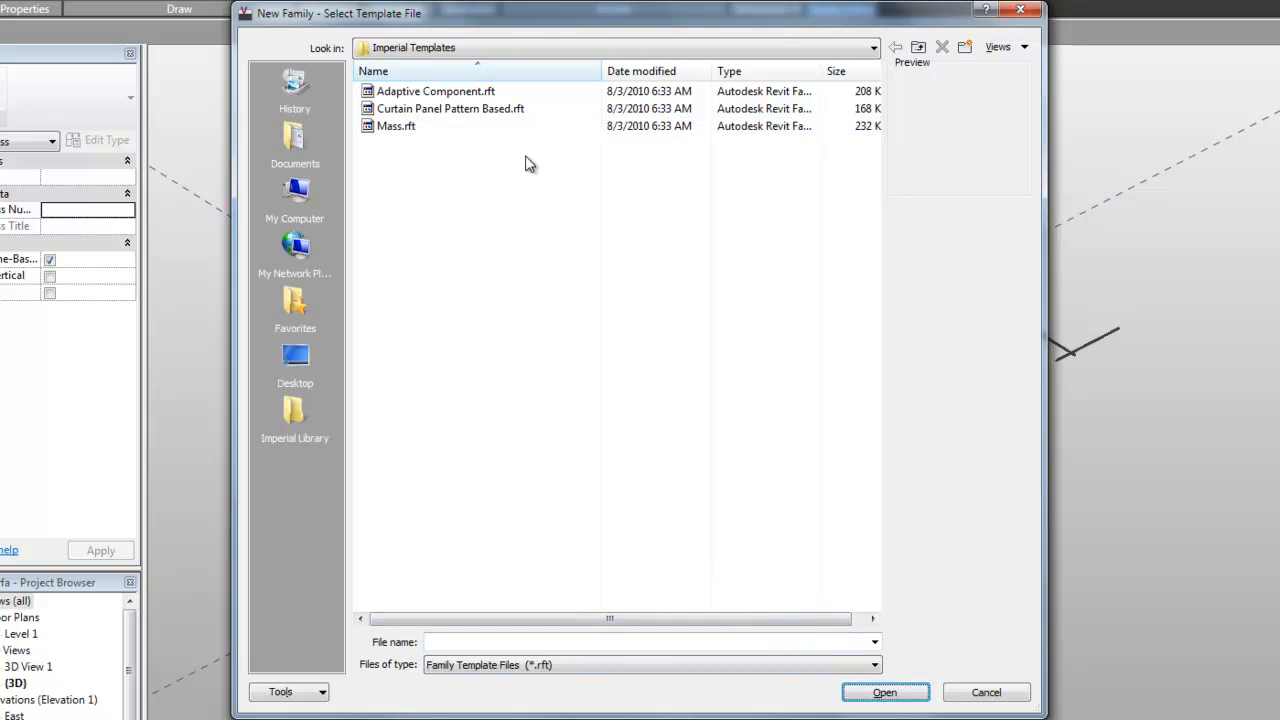
mouse_move(820, 640)
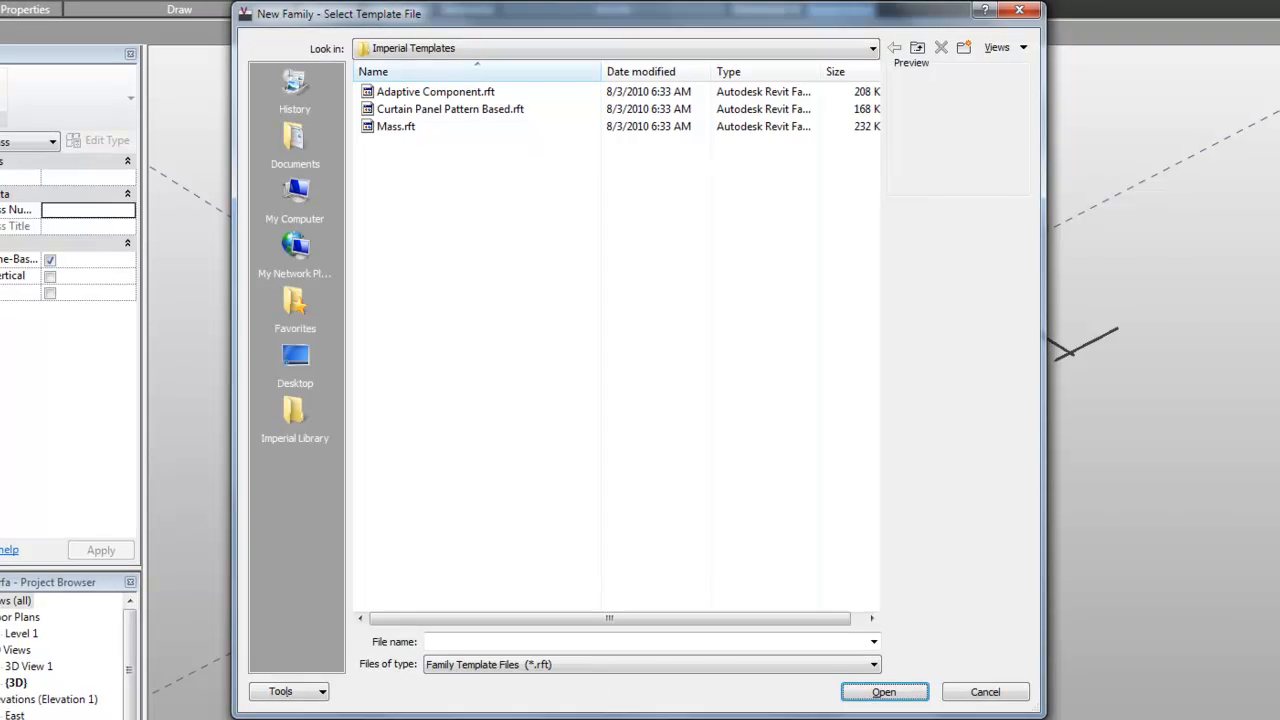
Step: Create a new mass family from the Mass.rft Imperial template
left_click(884, 692)
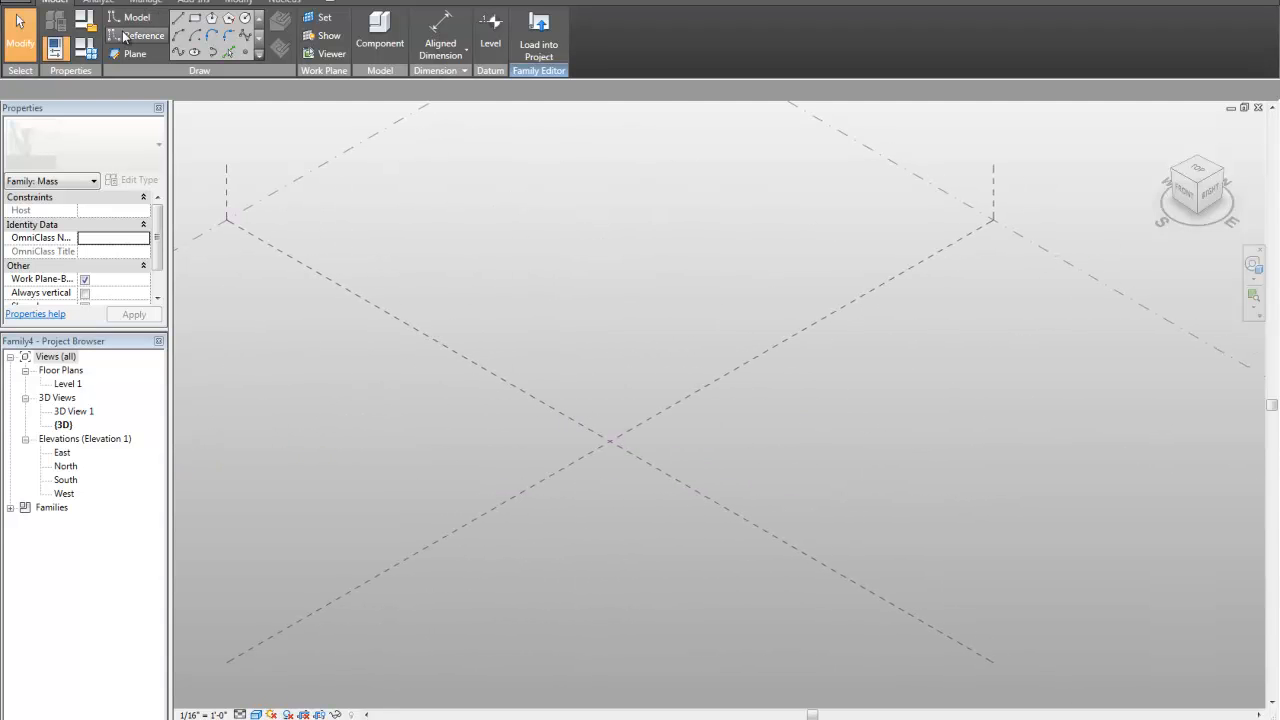
Step: Draw a reference circle and four 3-point arcs sweeping through its centre
left_click(144, 36)
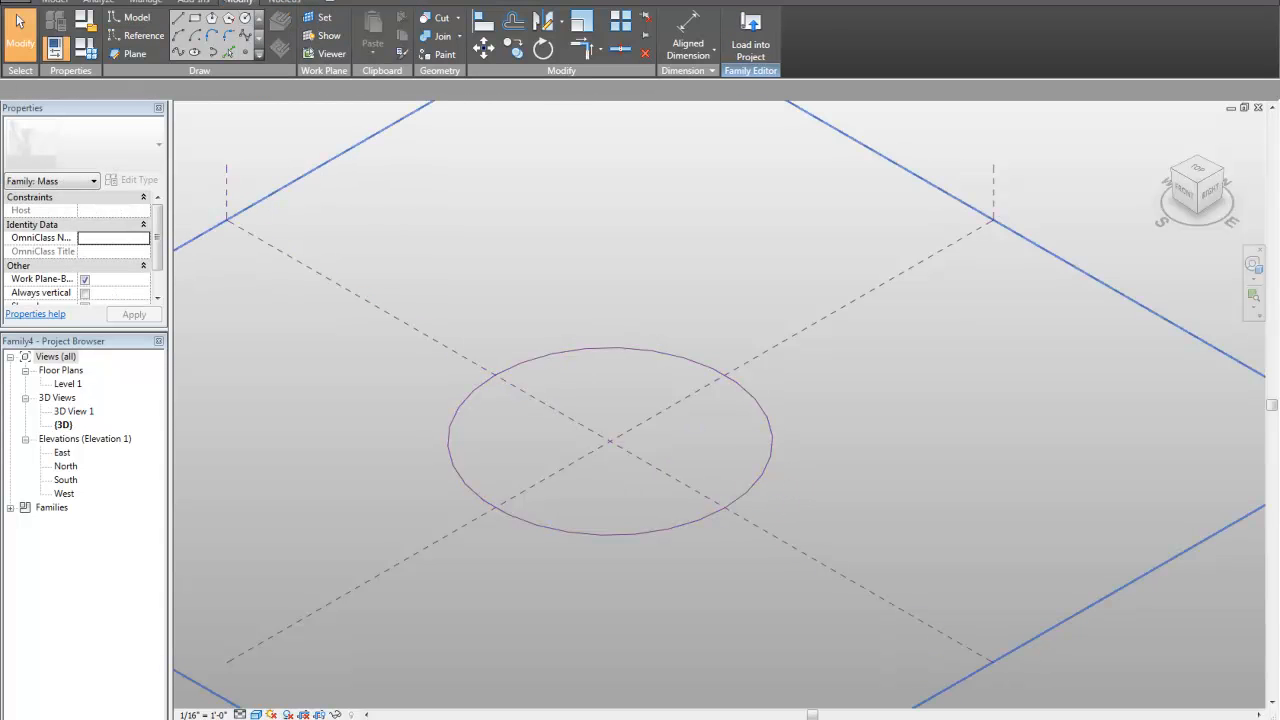
left_click(130, 16)
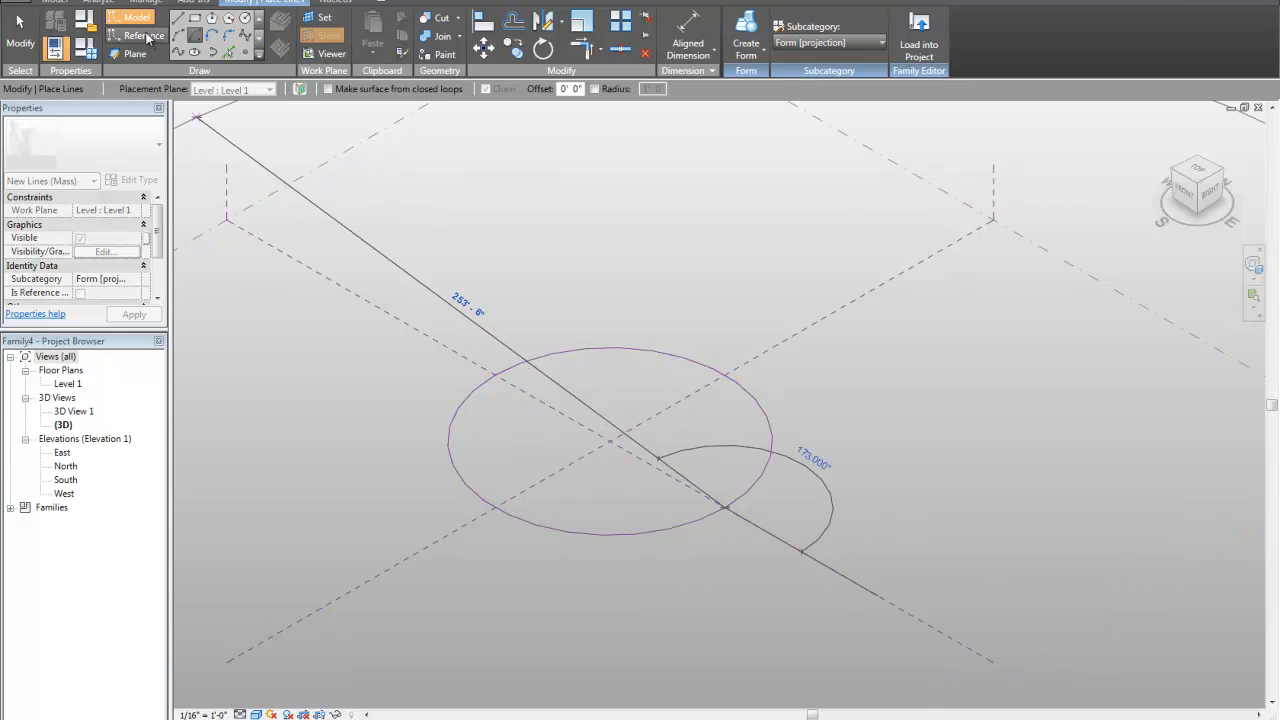
left_click(144, 36)
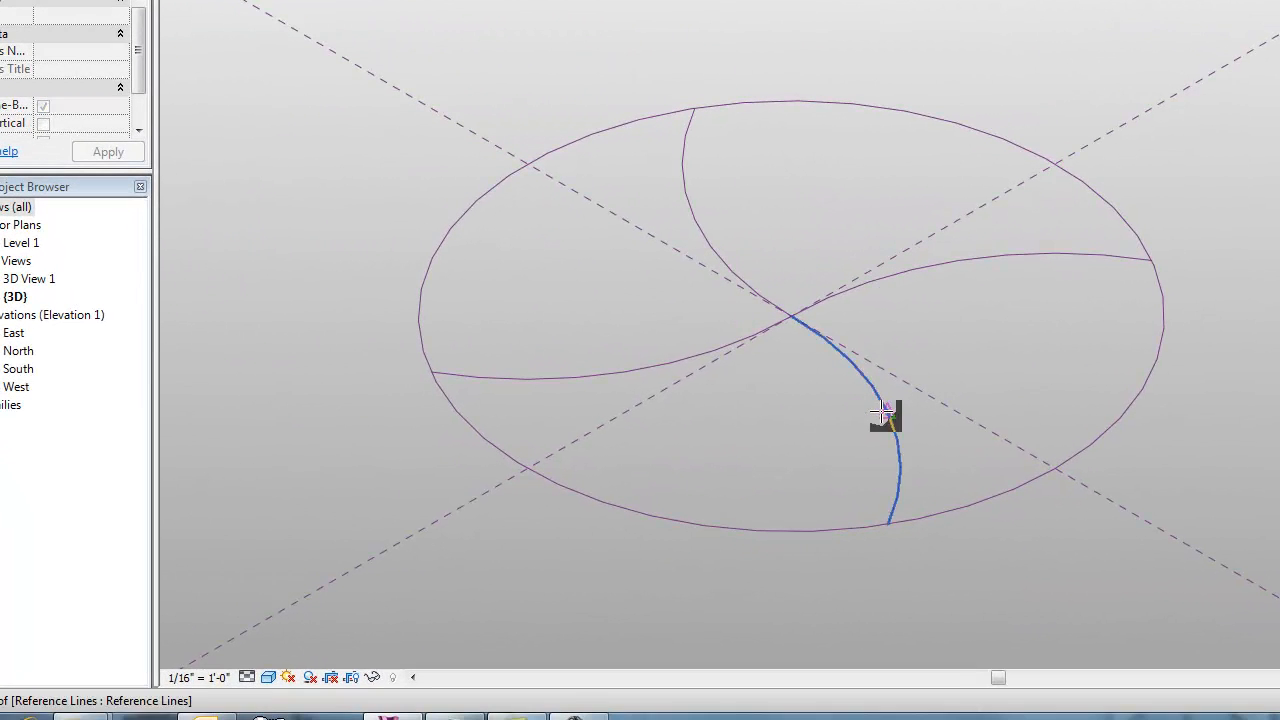
Step: Link the arc points' Hosted Parameter to a new family parameter named hostPoint
left_click_drag(884, 414, 690, 220)
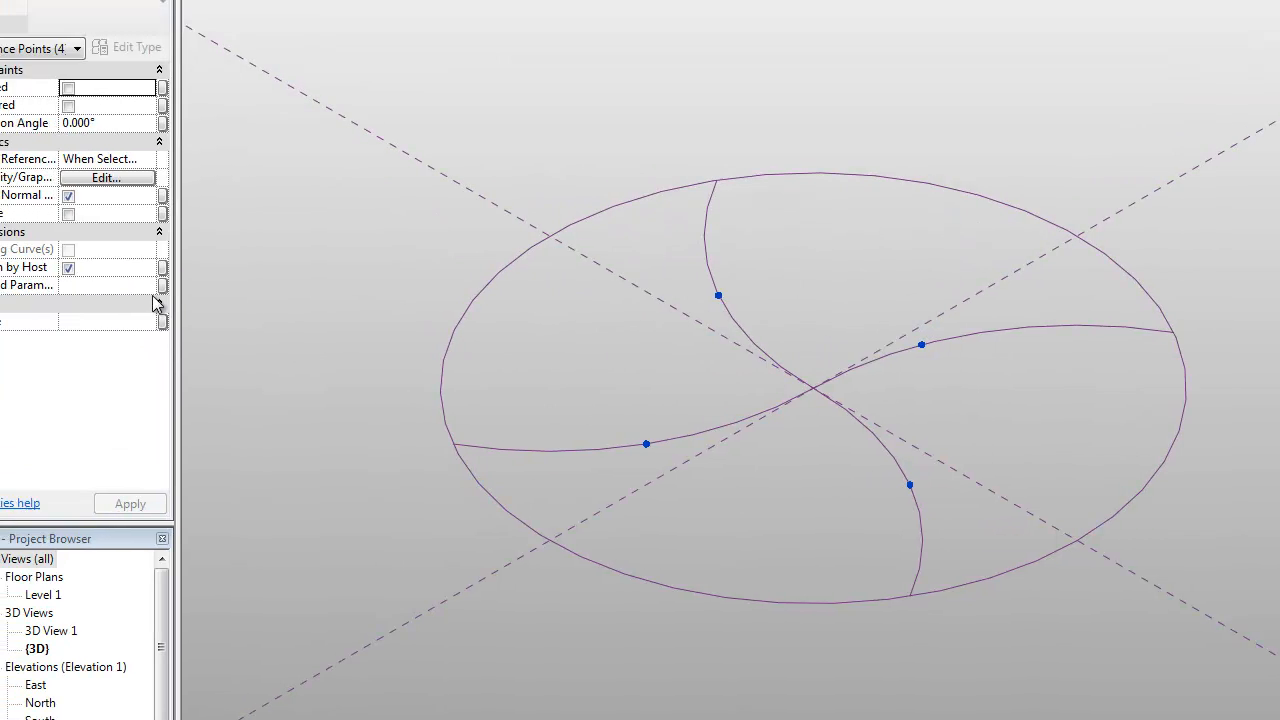
left_click(162, 284)
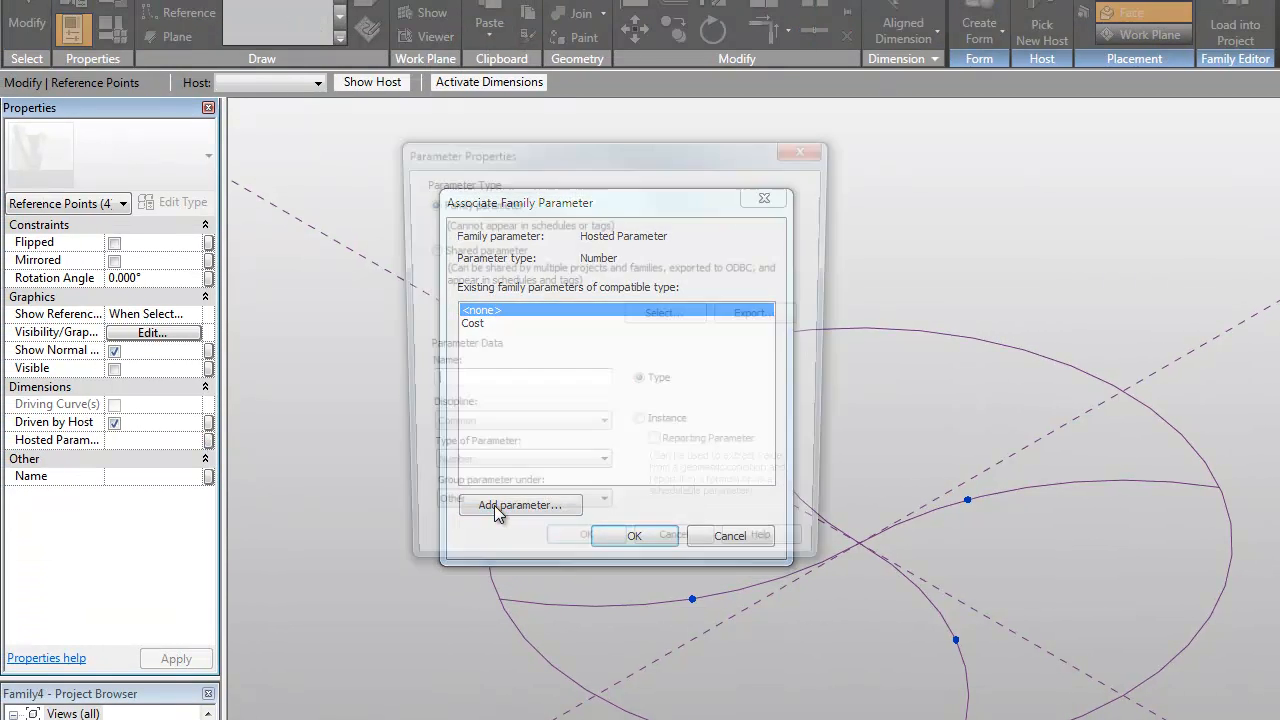
left_click(520, 504)
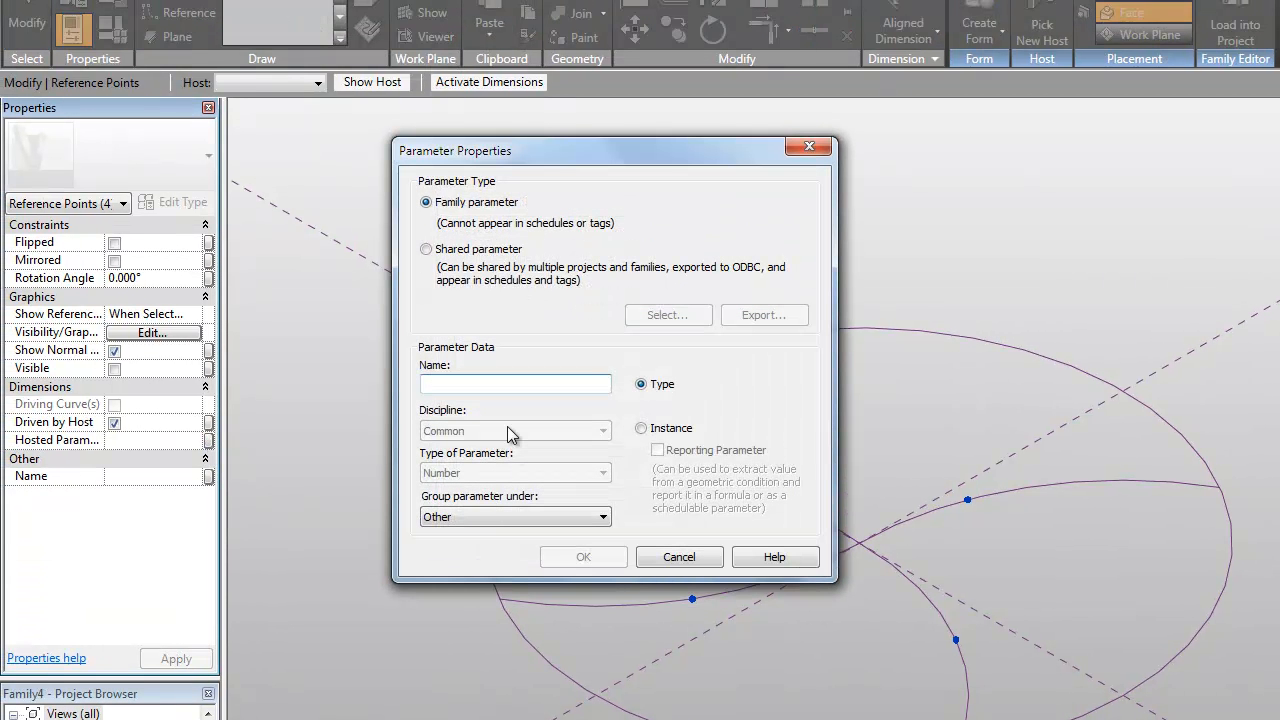
type("hostPoint")
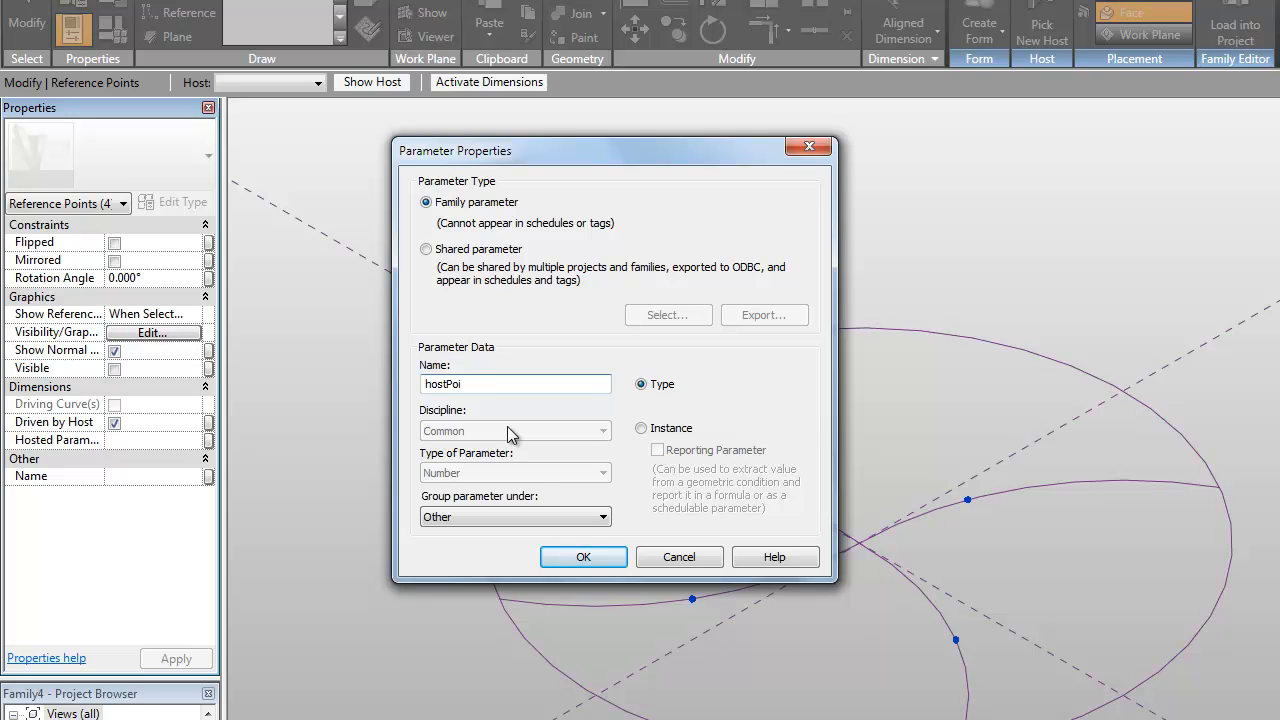
type("nt")
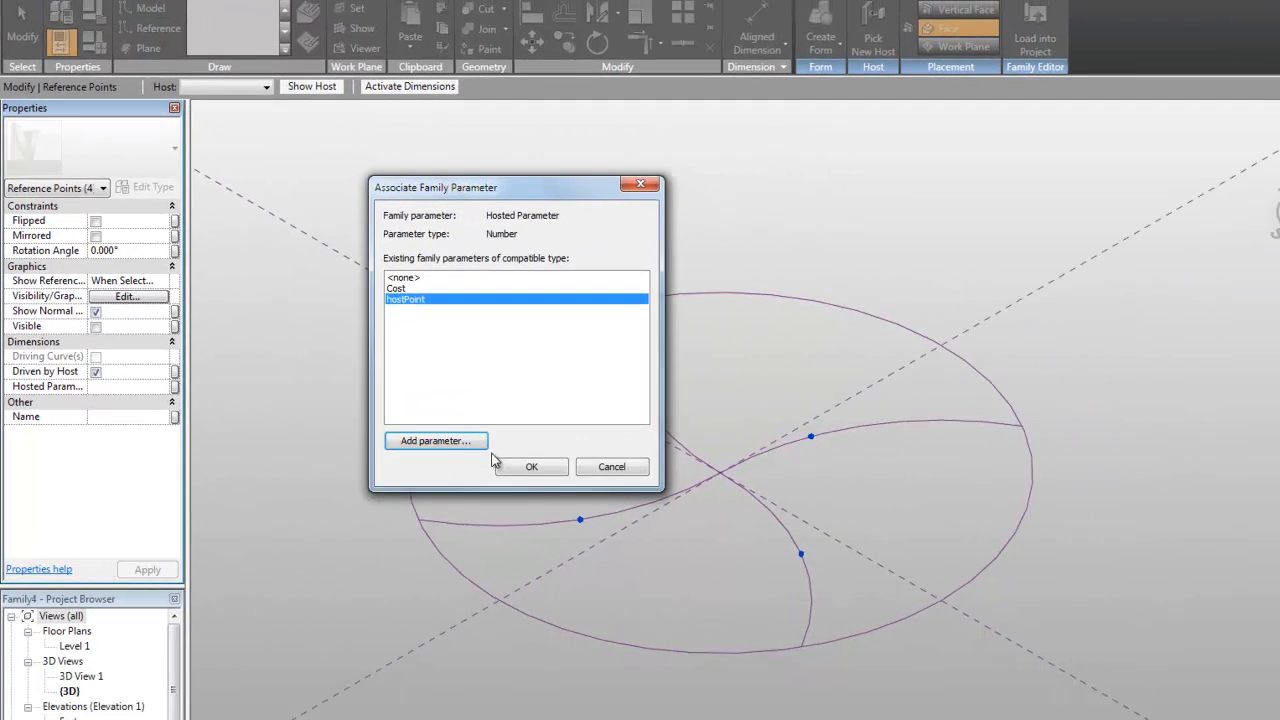
left_click(532, 466)
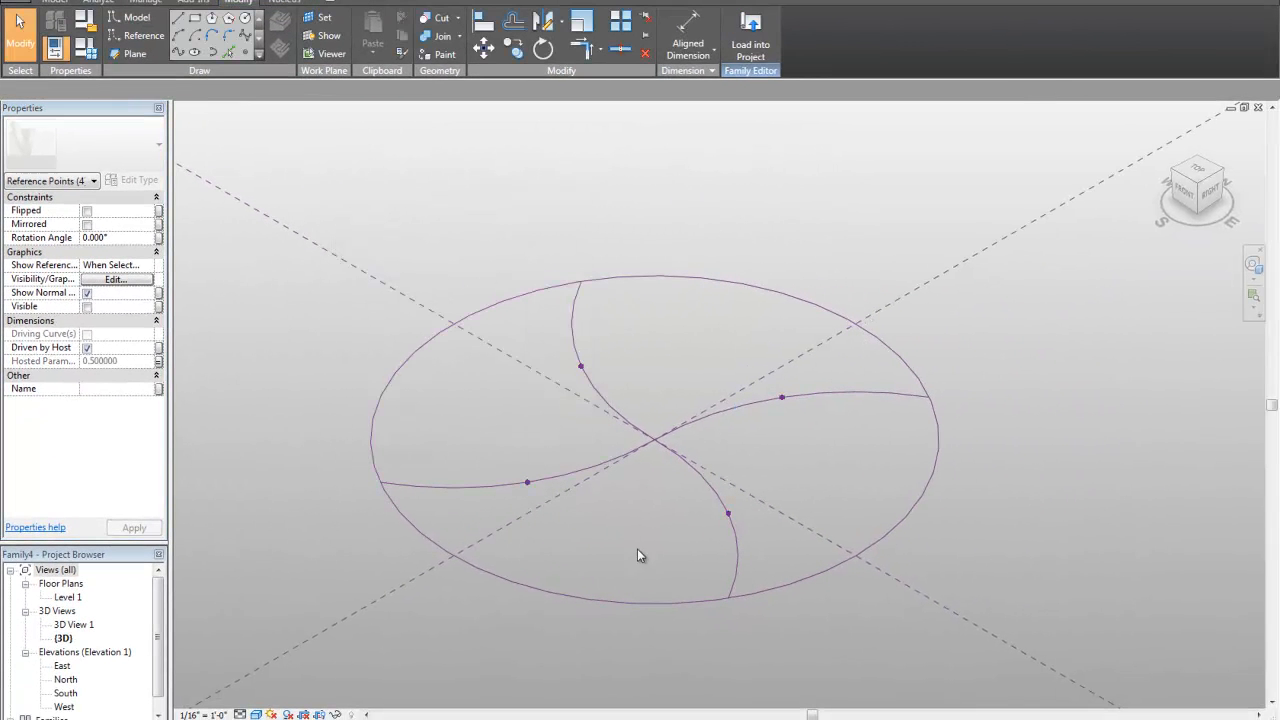
Step: Slide the lower-arc point along its arc to test that the hosted points move together
left_click(728, 516)
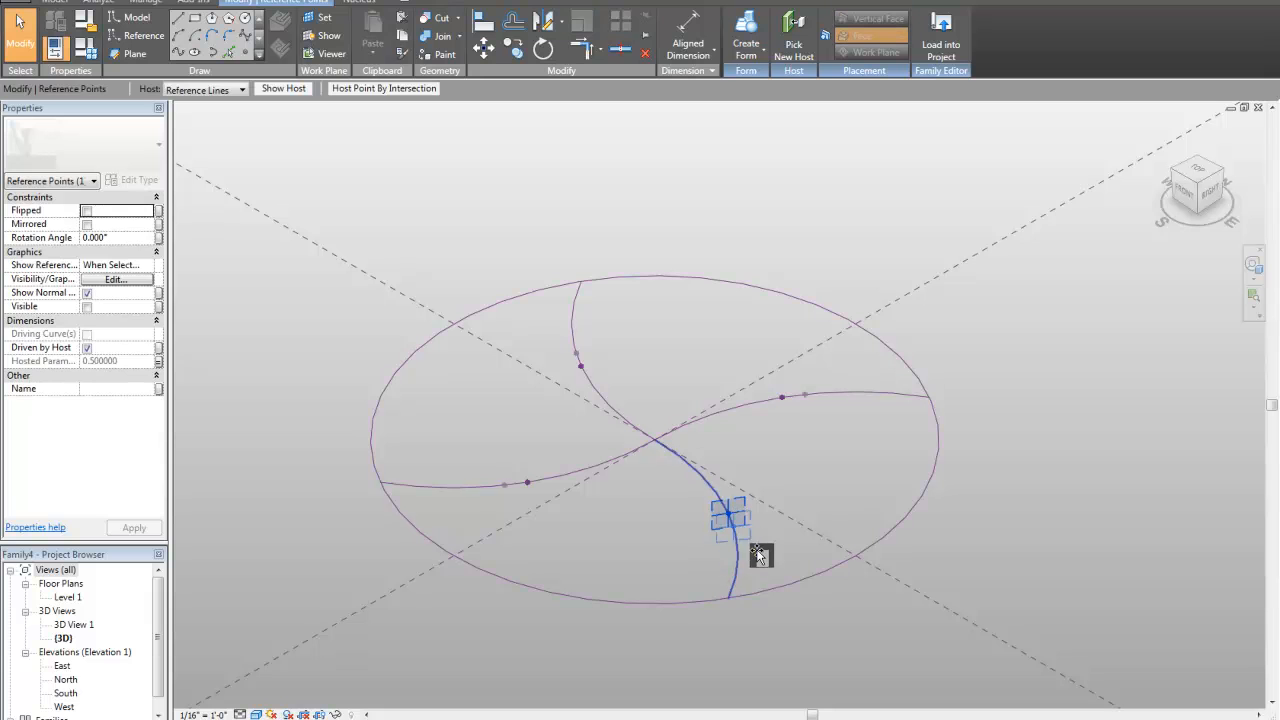
left_click_drag(730, 516, 738, 540)
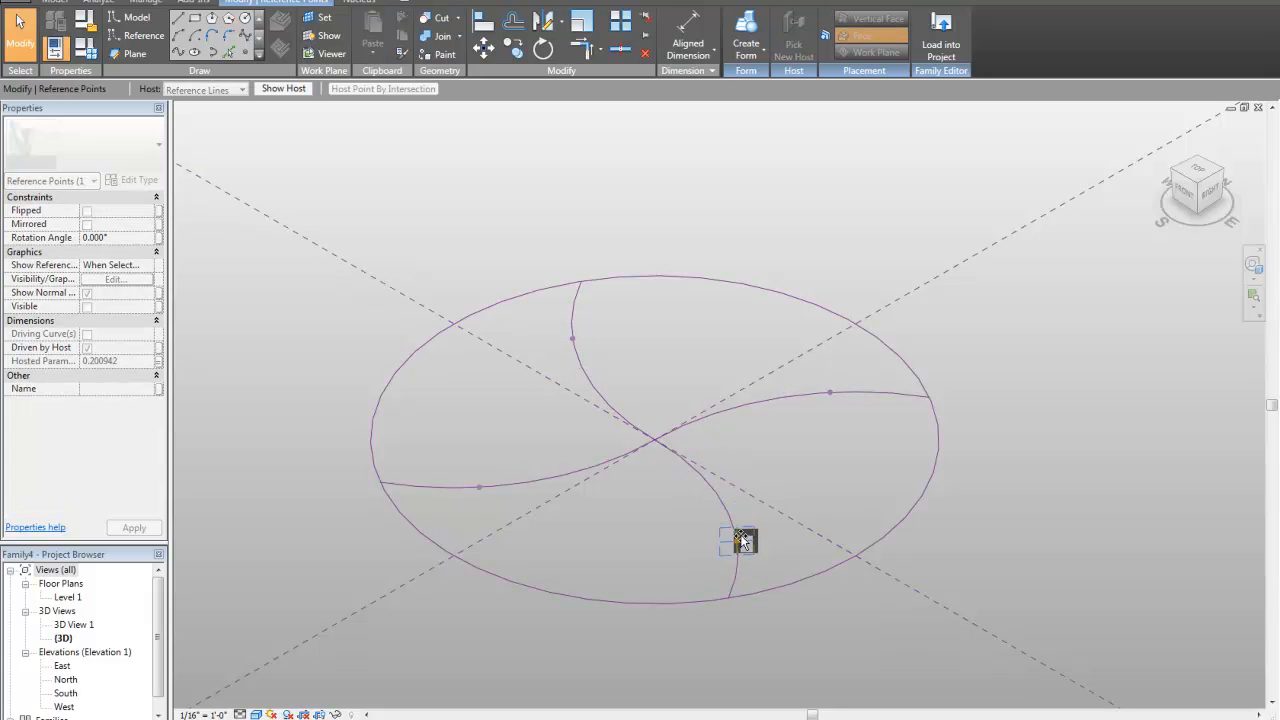
left_click_drag(744, 540, 730, 504)
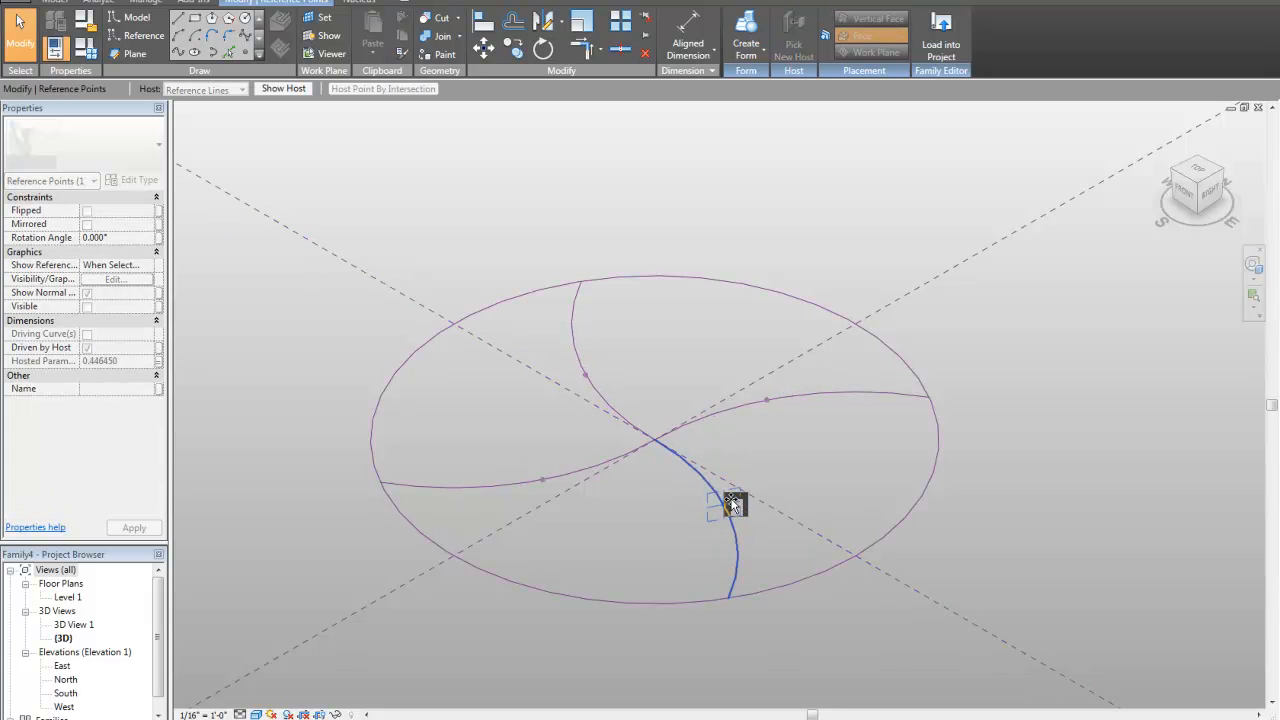
left_click(730, 504)
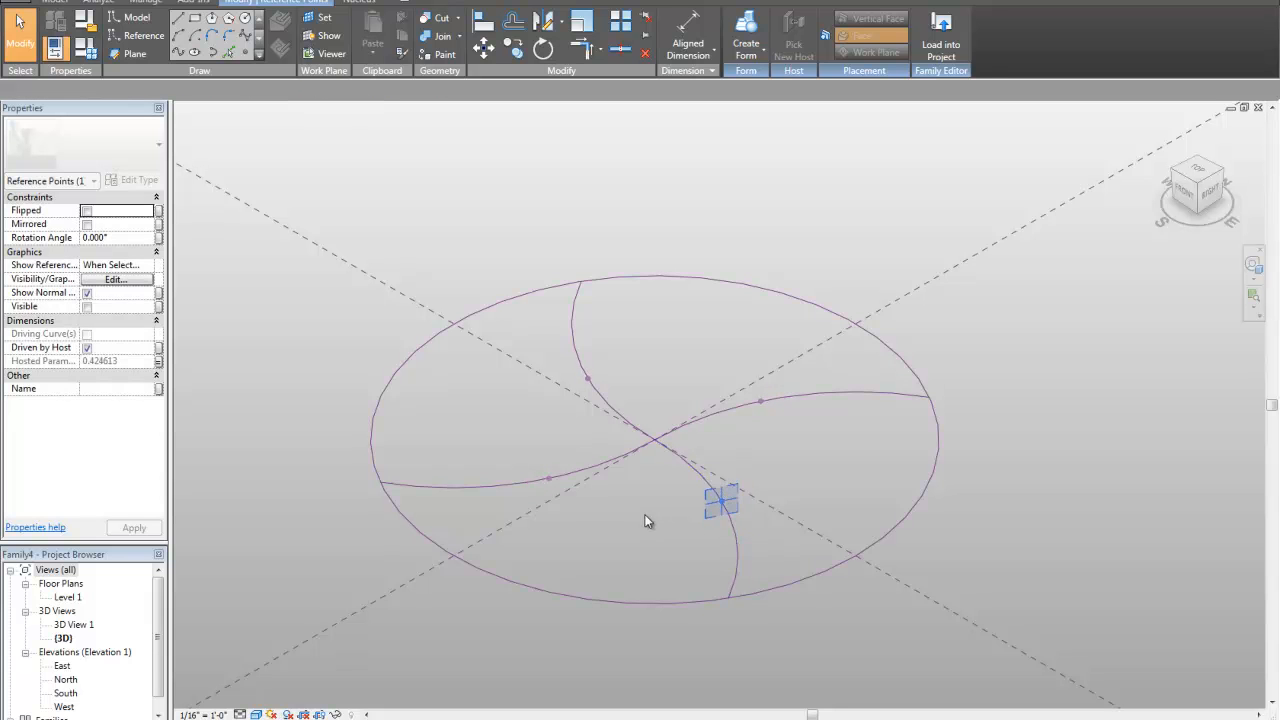
left_click(644, 520)
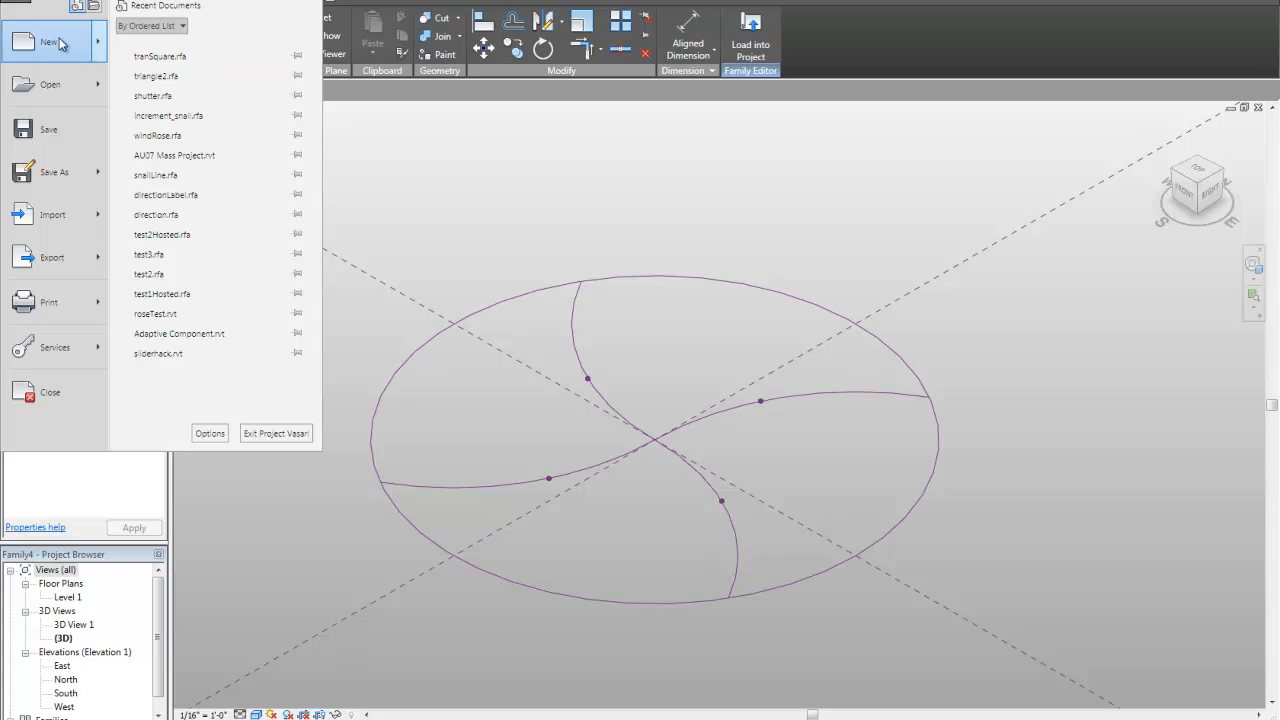
Step: Create a second new family from the Generic Model Adaptive template
left_click(48, 40)
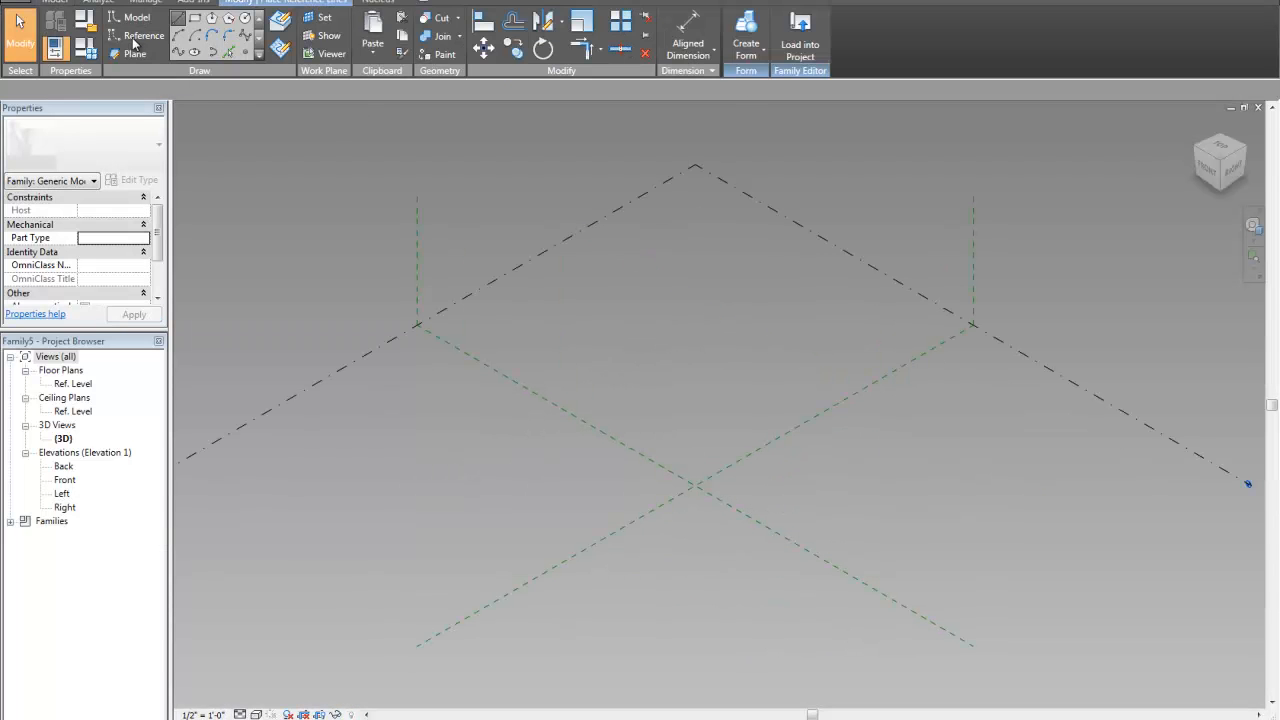
left_click(136, 36)
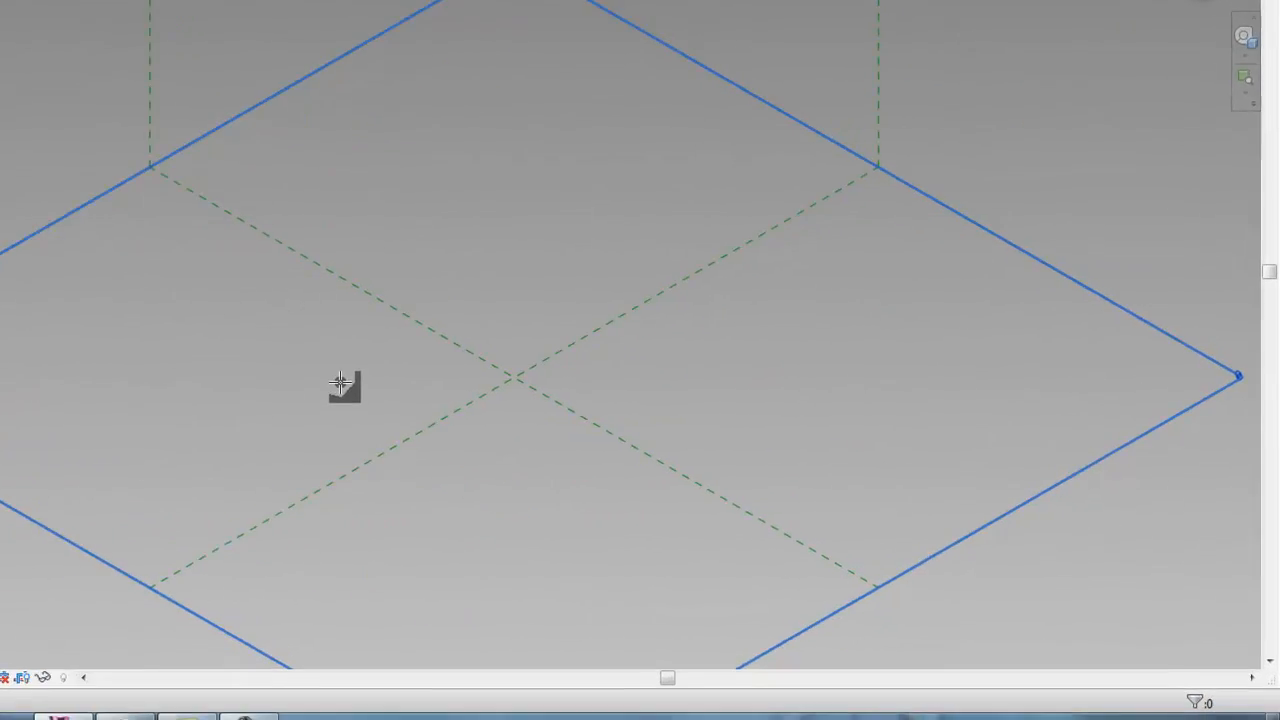
Step: Move the second adaptive point so the line between the points runs diagonally across the level
left_click(338, 382)
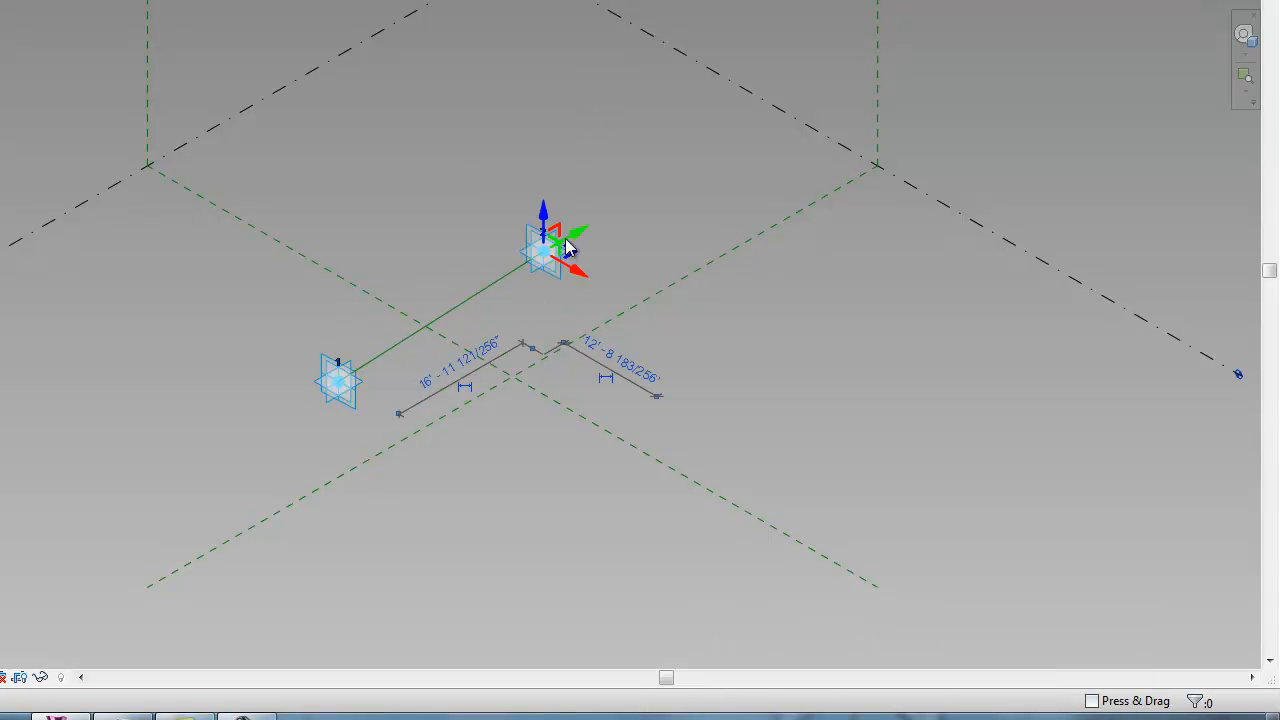
left_click_drag(544, 250, 544, 150)
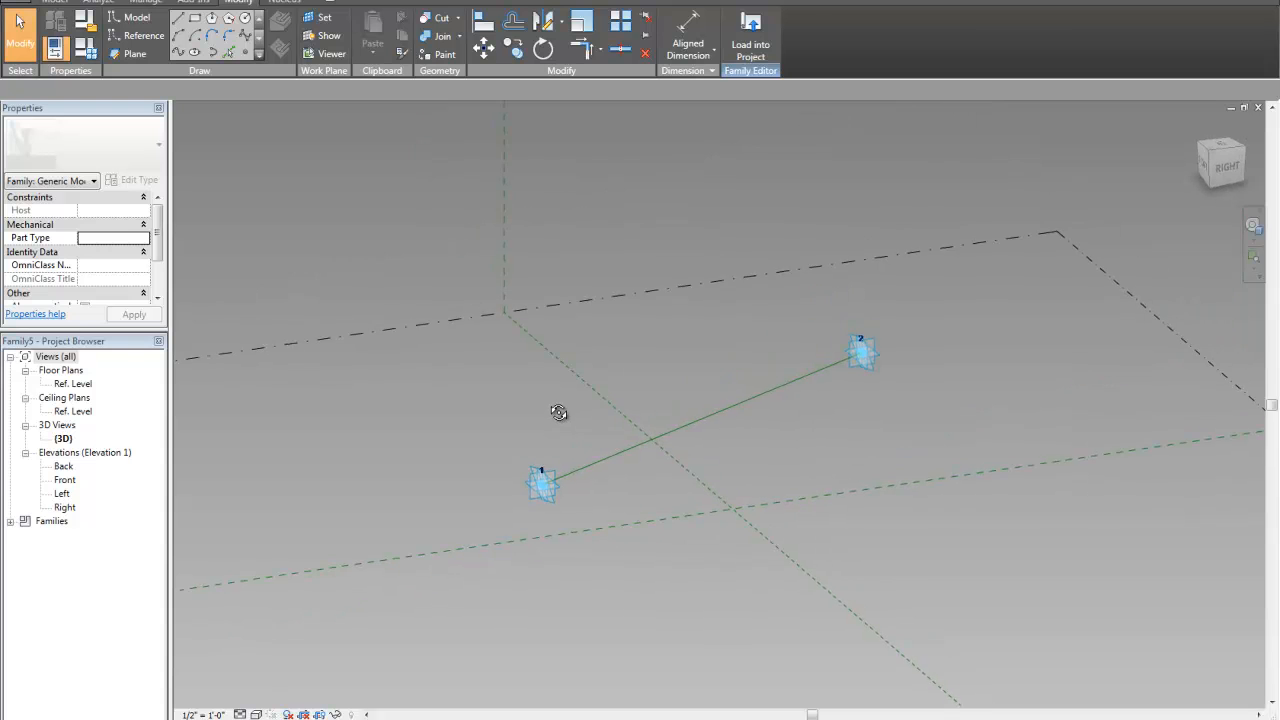
left_click_drag(558, 412, 738, 442)
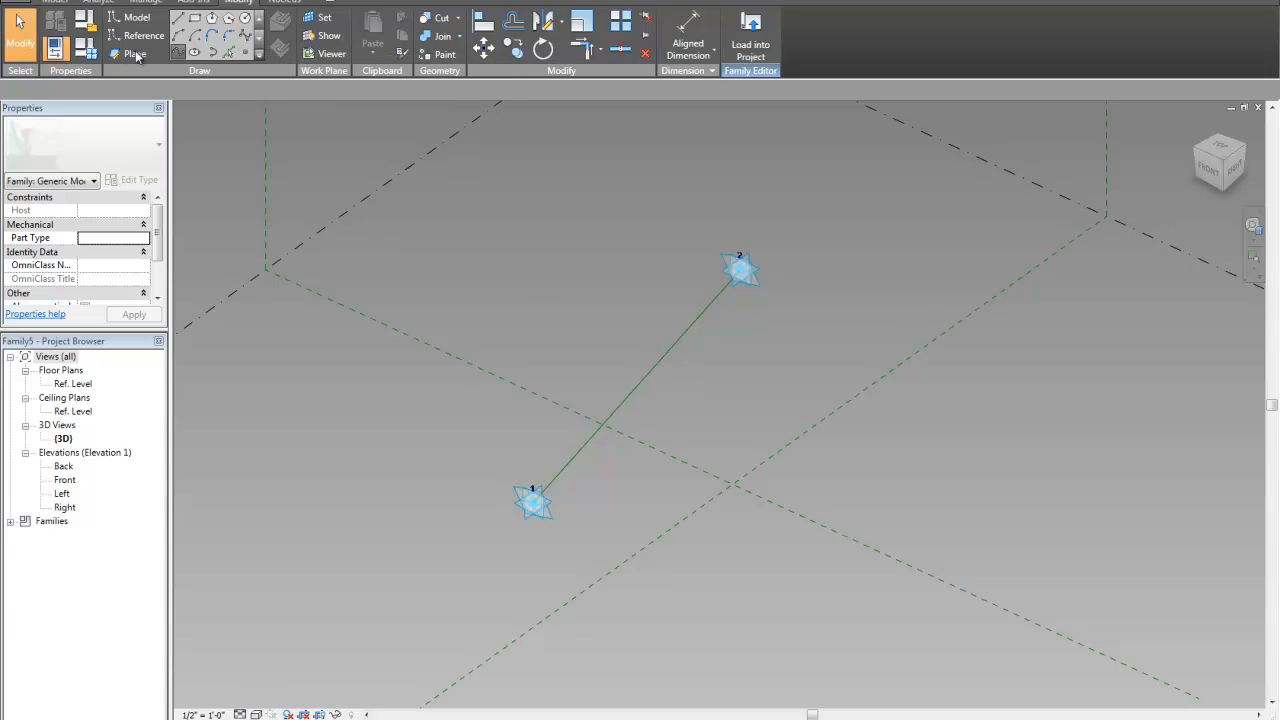
mouse_move(136, 54)
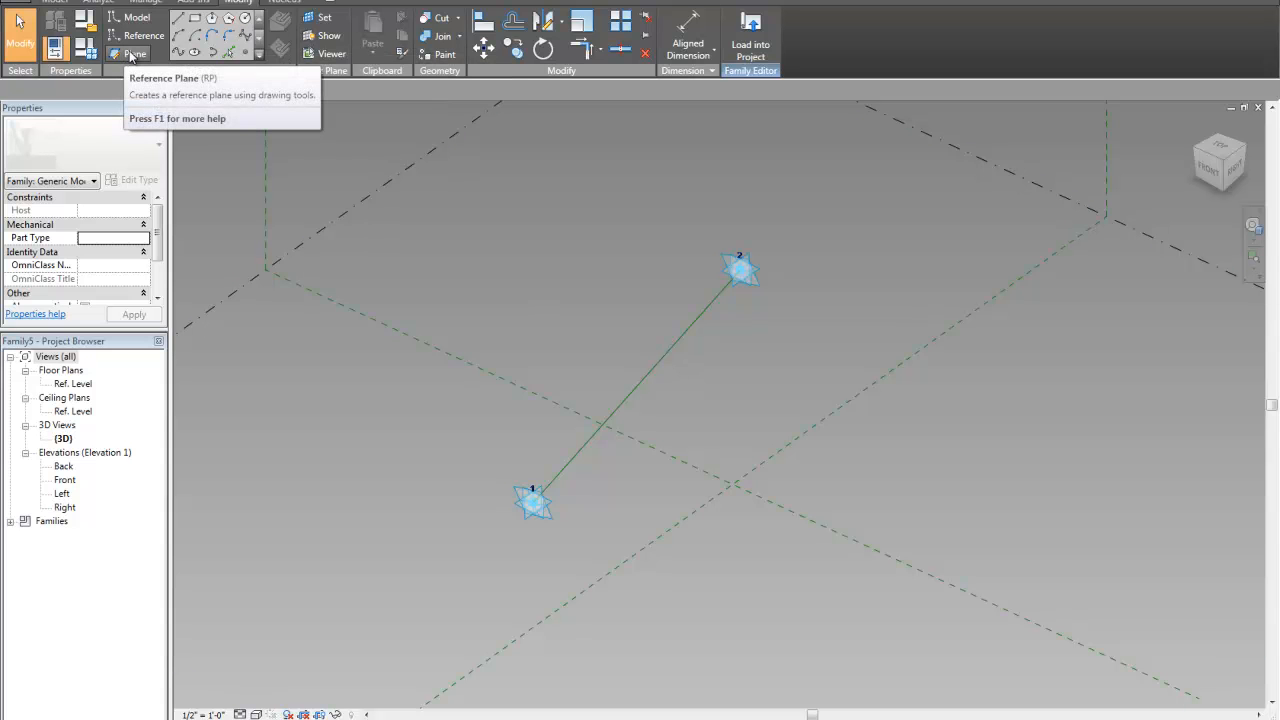
Step: Set the adaptive line as work plane and sketch the triangle's first edge from the lower point
left_click(136, 16)
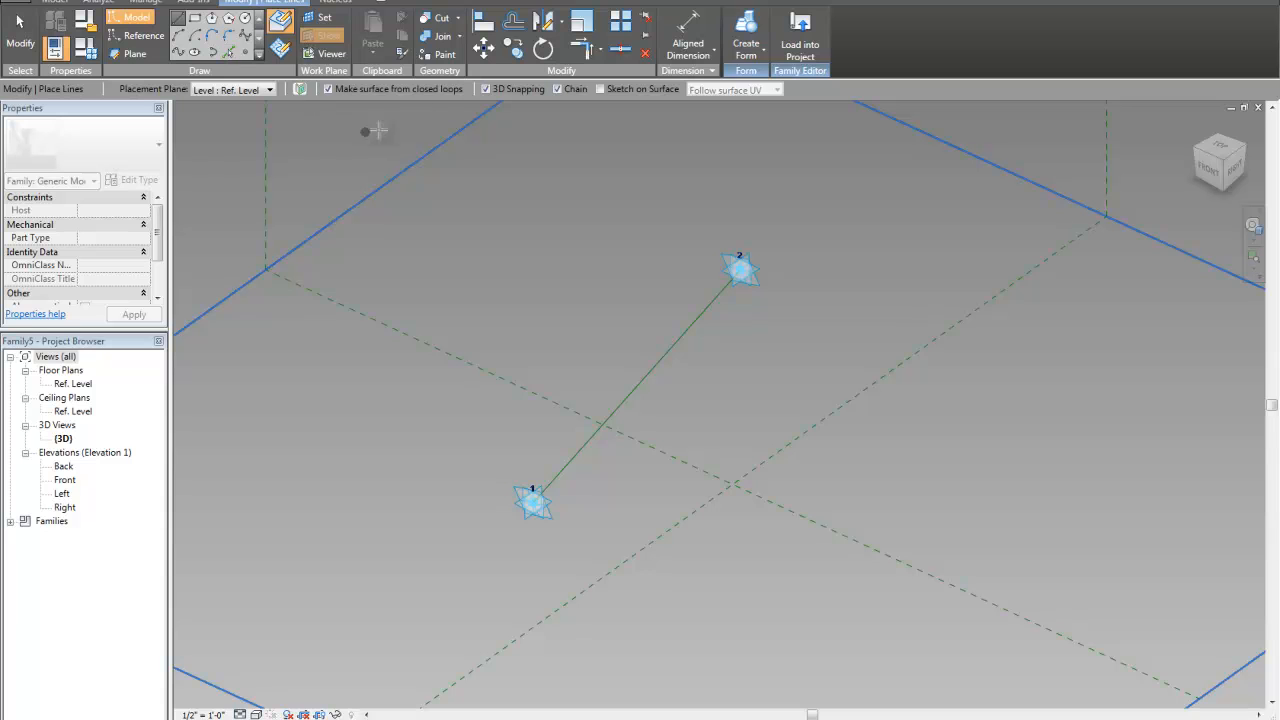
left_click(280, 20)
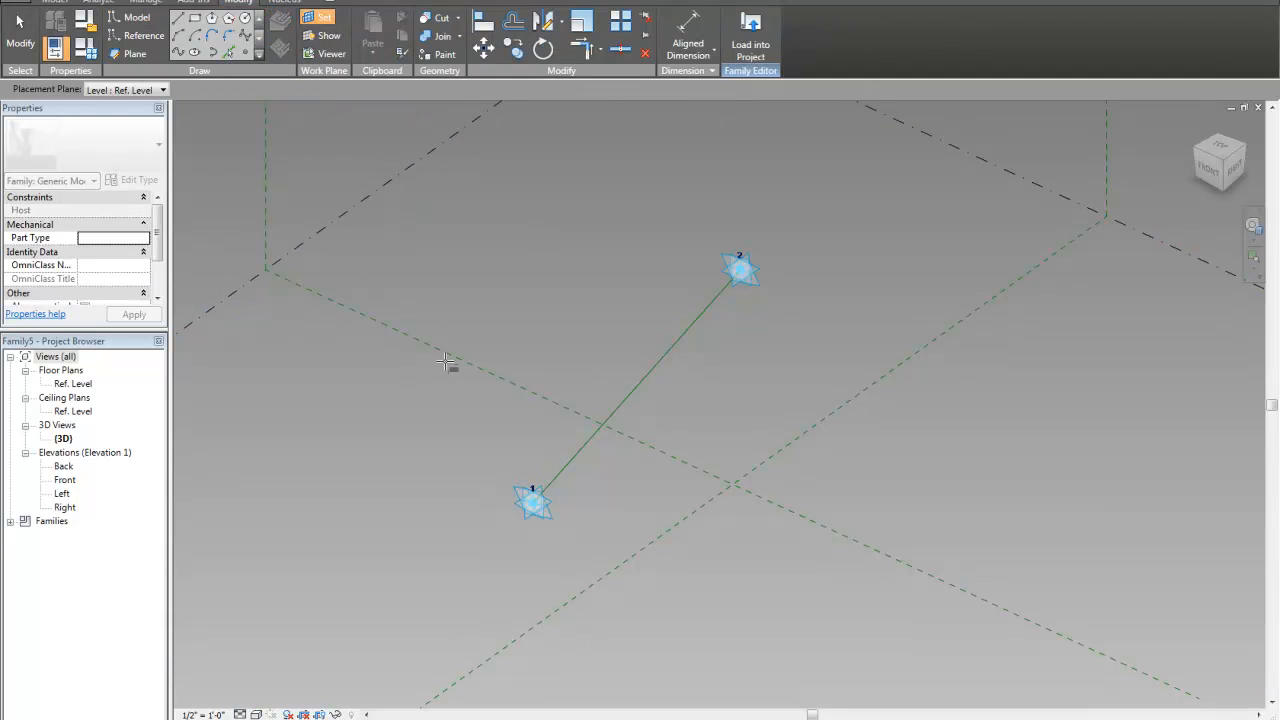
mouse_move(628, 408)
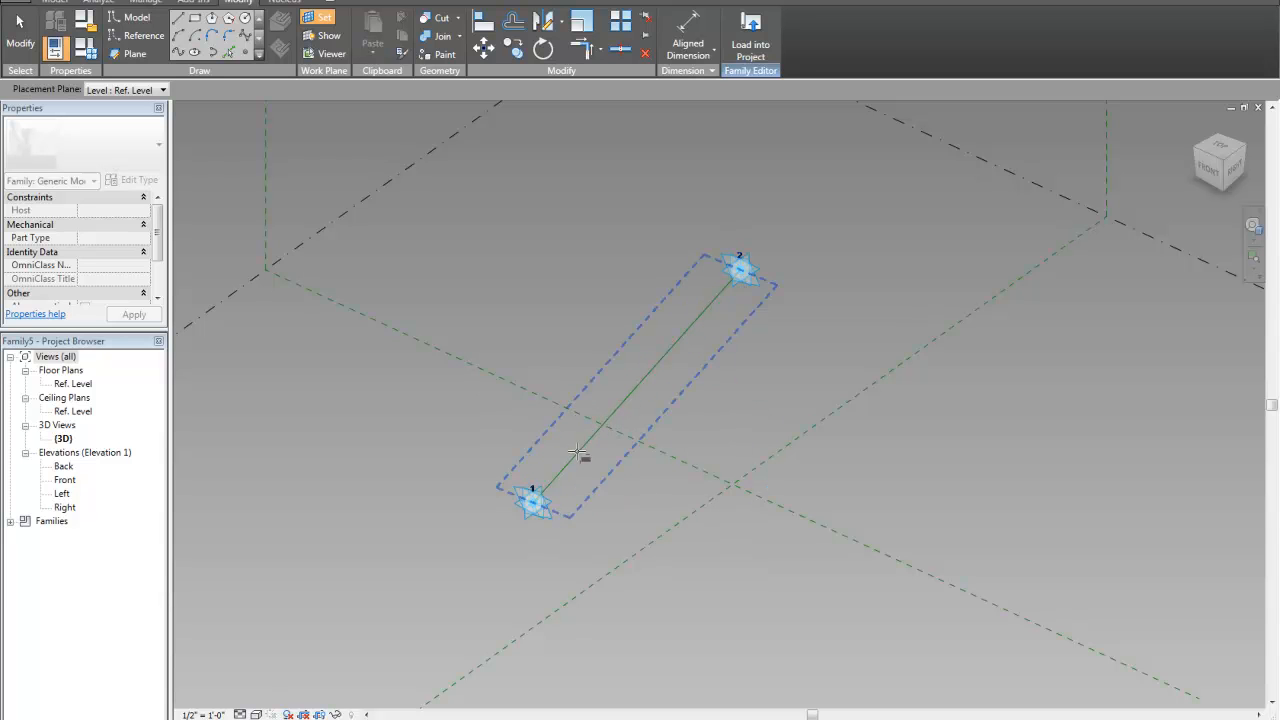
left_click(584, 456)
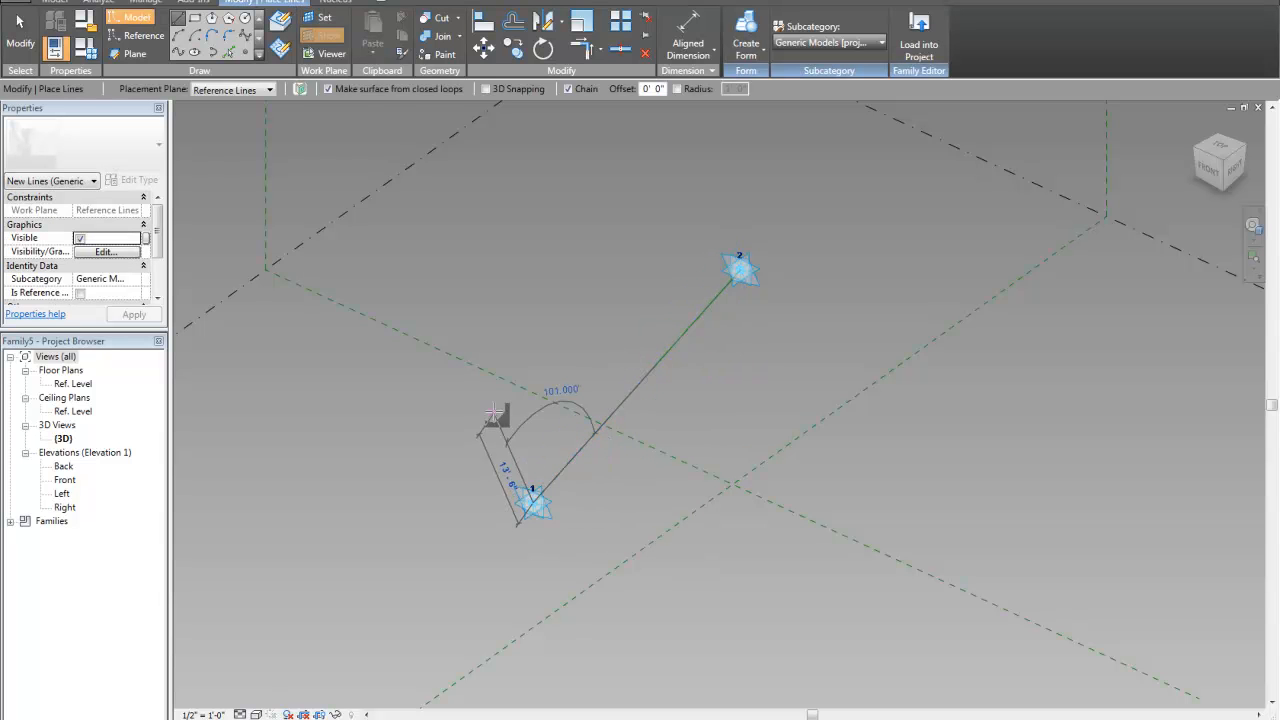
left_click_drag(496, 414, 470, 336)
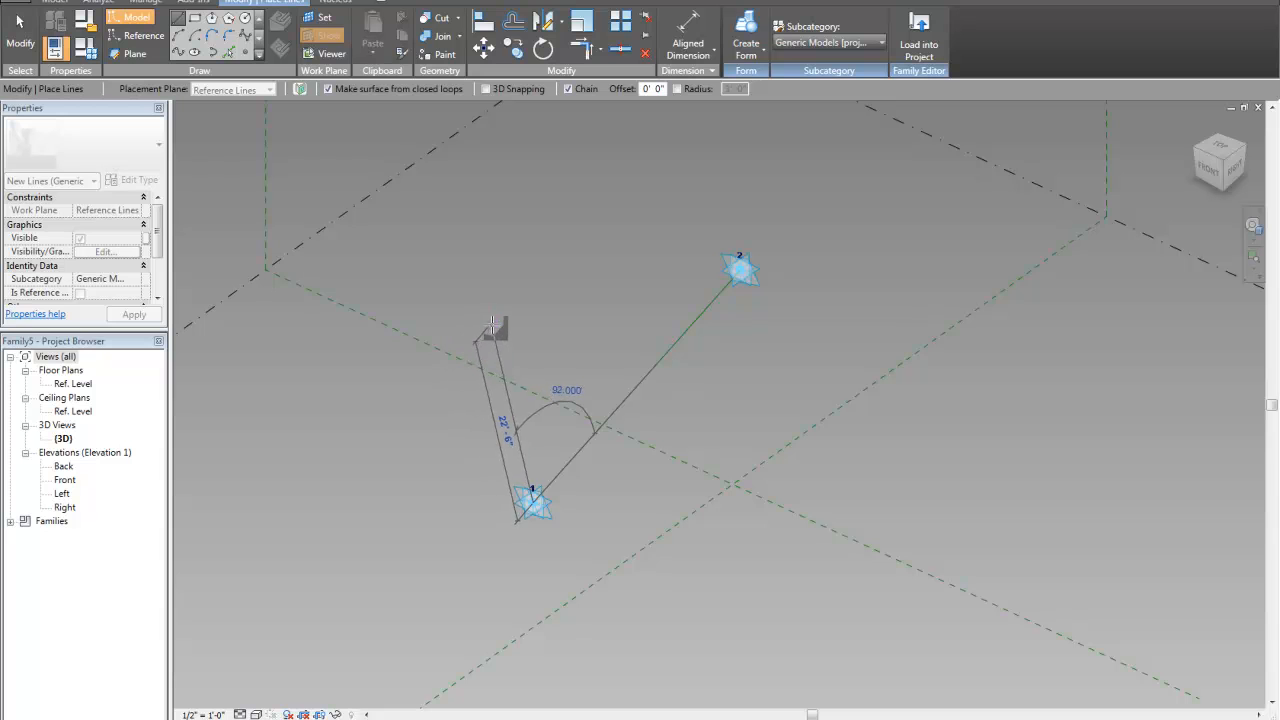
mouse_move(496, 324)
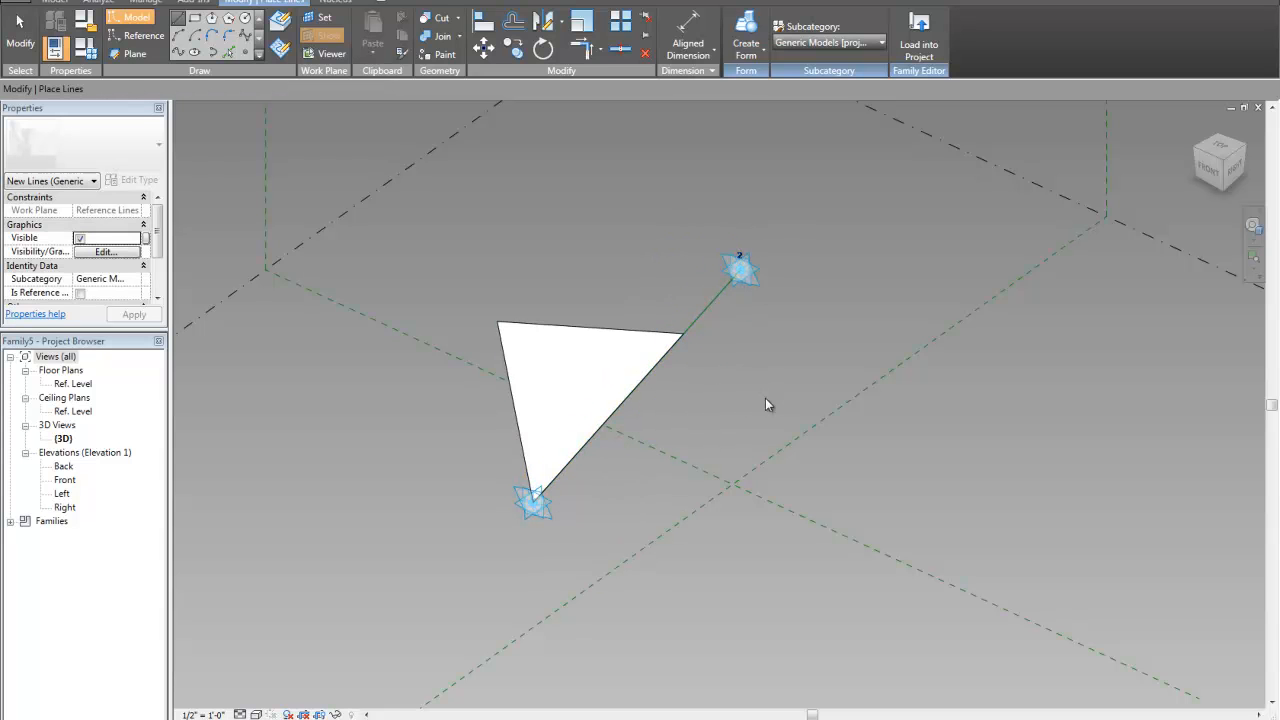
Step: Align the triangle's corner onto the first adaptive point and add an aligned dimension to hold it
left_click(584, 400)
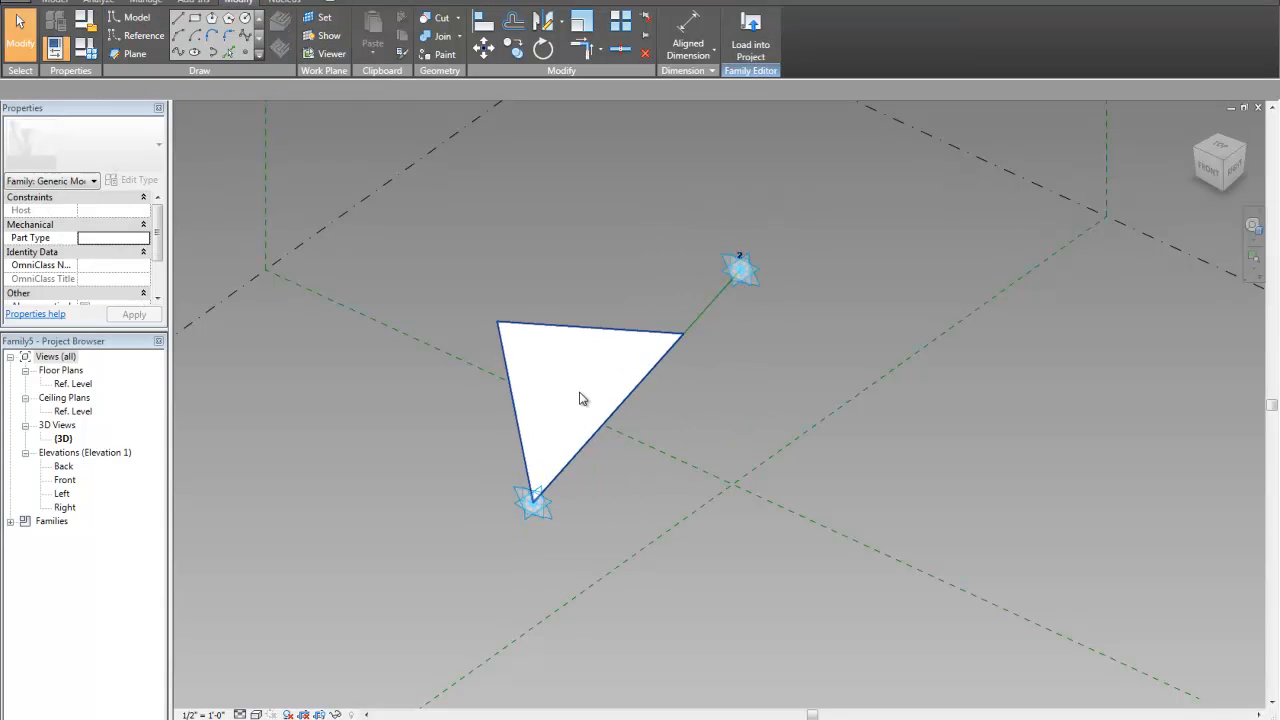
left_click(484, 438)
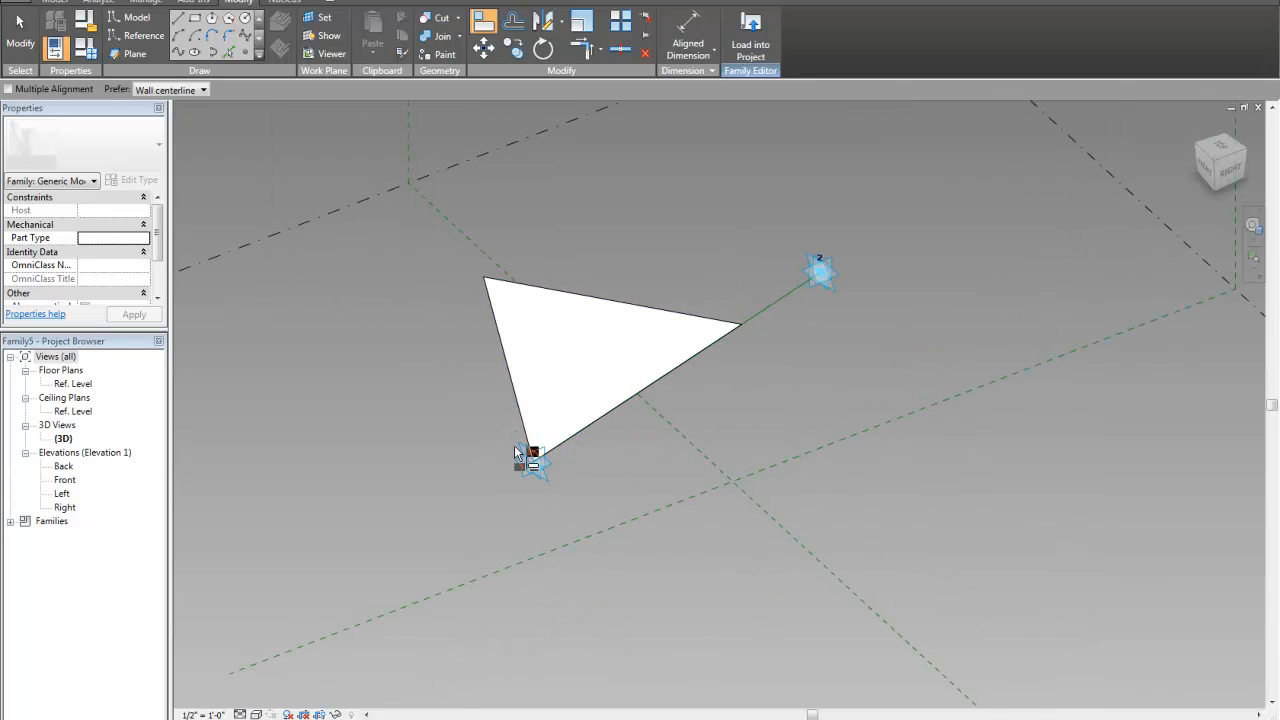
mouse_move(528, 448)
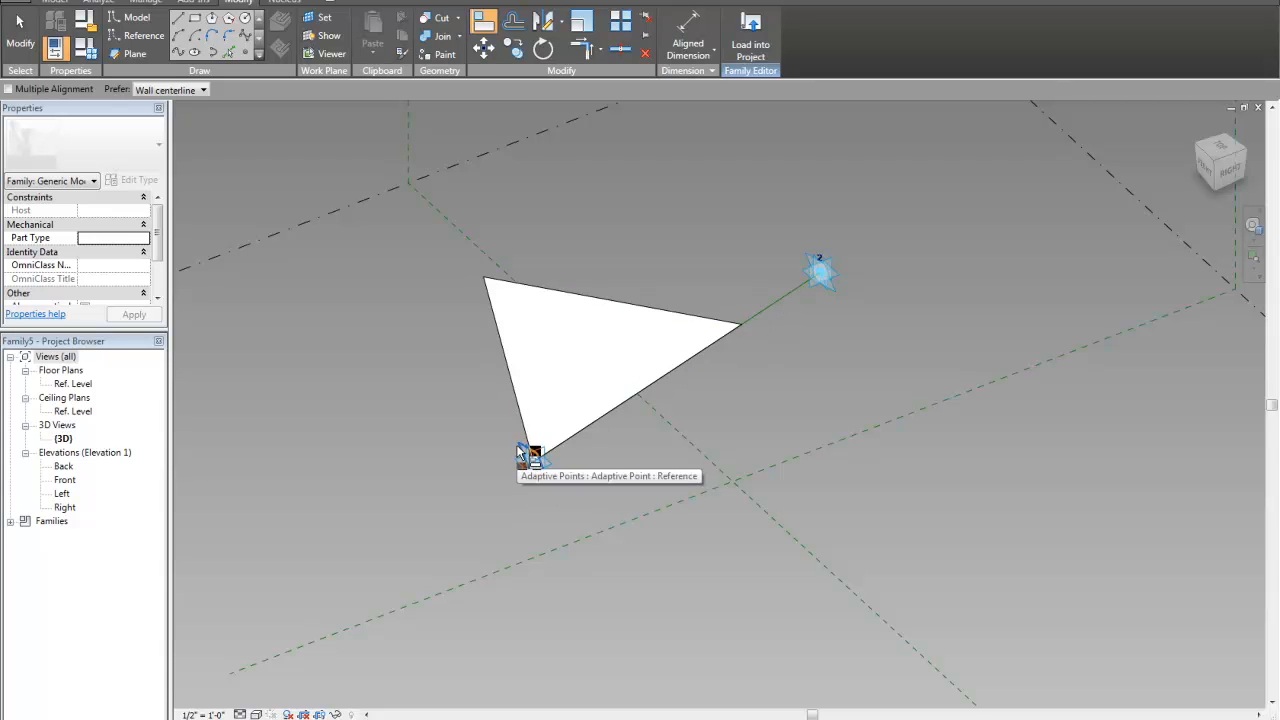
left_click(532, 456)
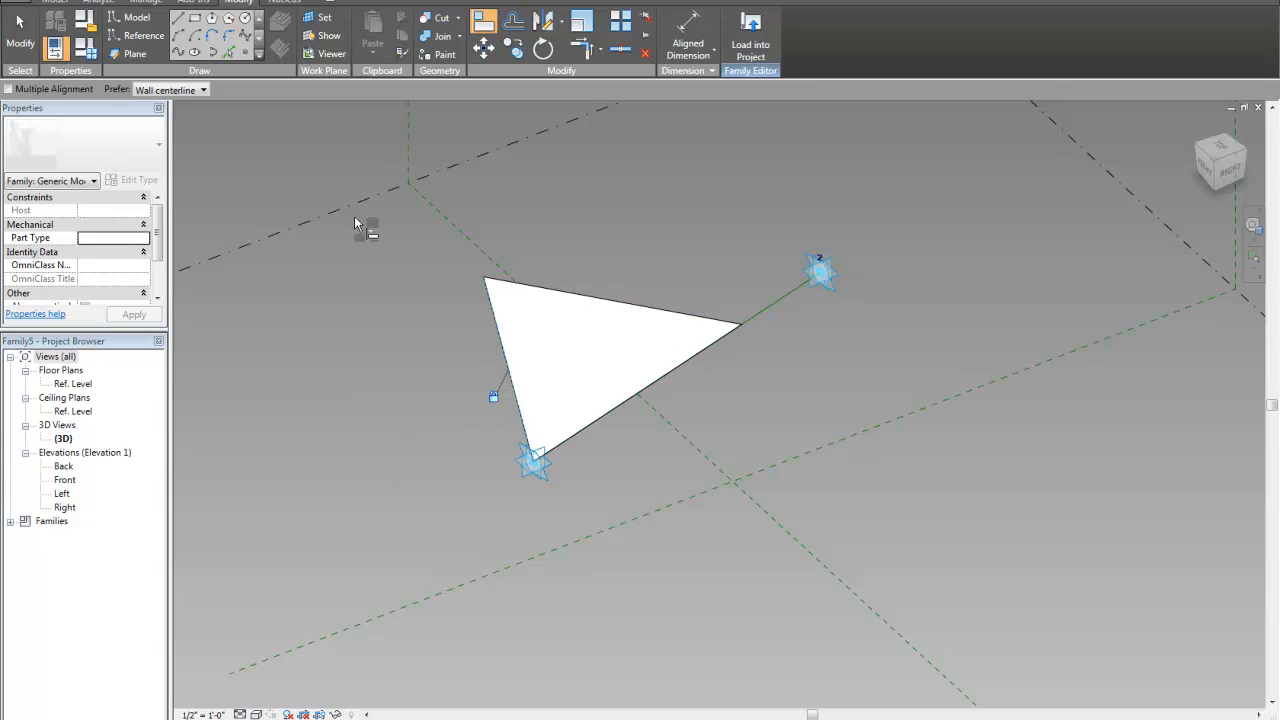
left_click(688, 36)
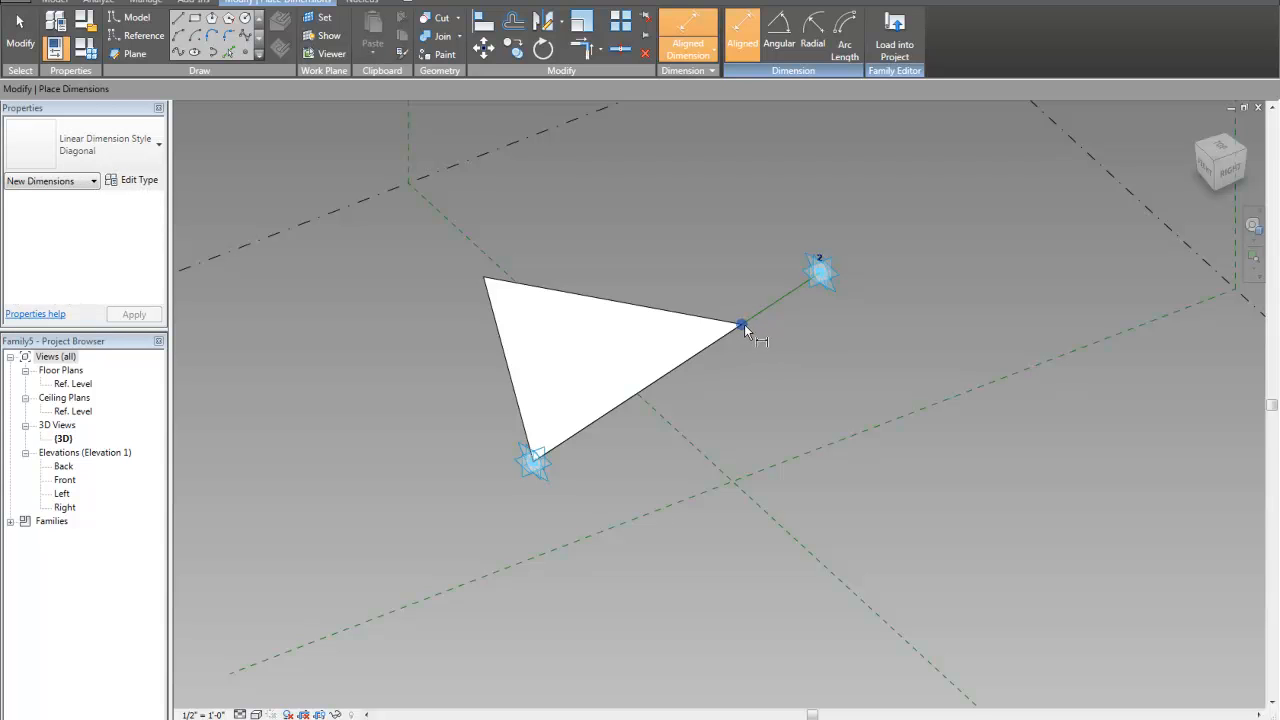
mouse_move(544, 486)
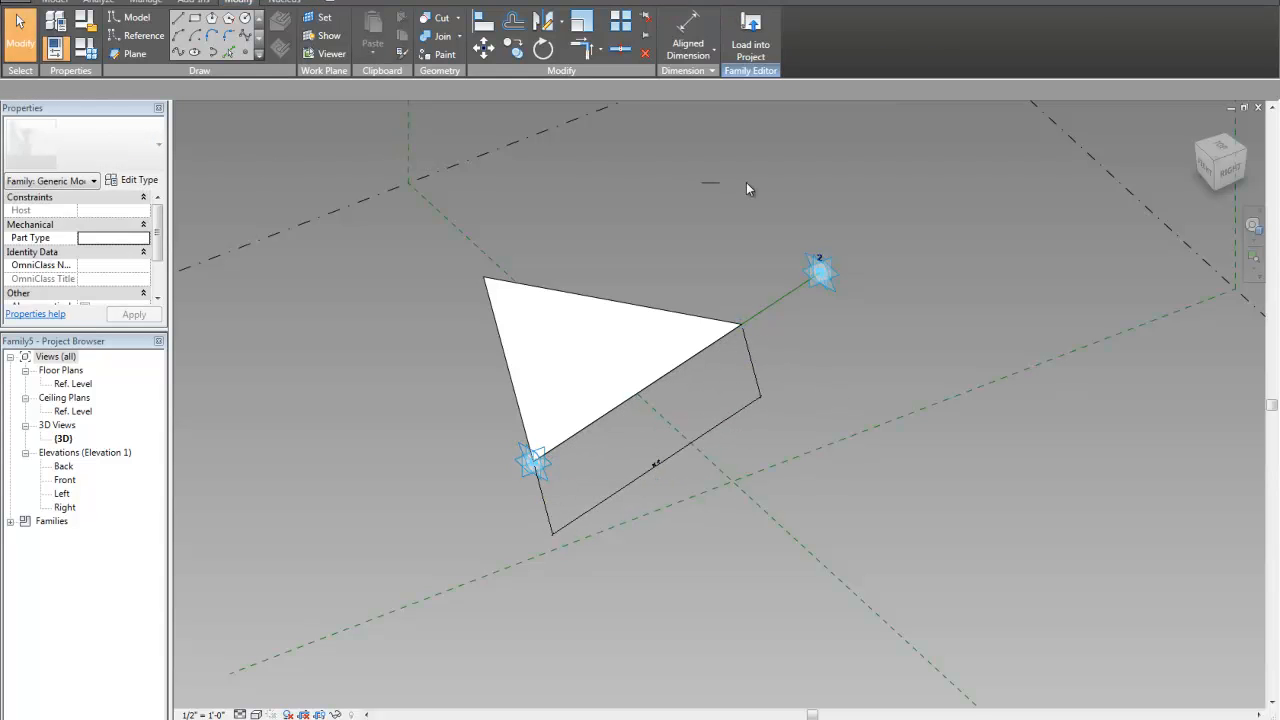
left_click(820, 272)
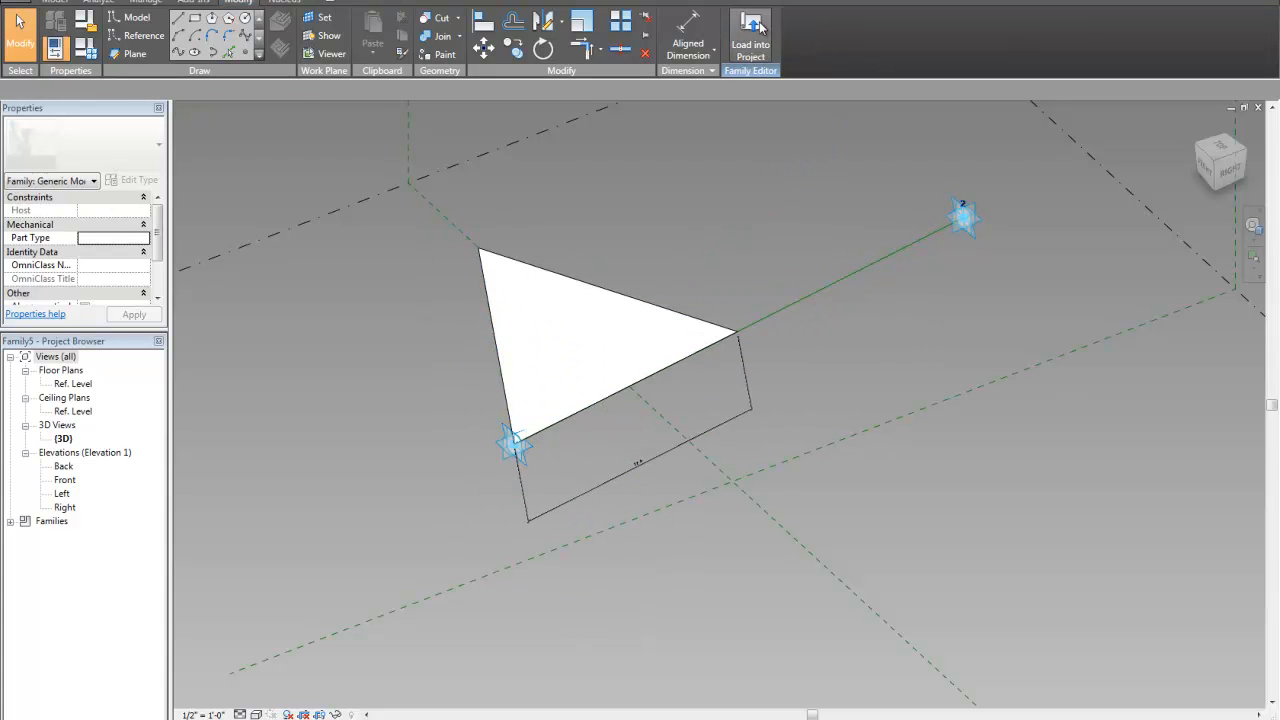
Step: Load the triangle family into the mass family and inspect the four triangles hosted on the arc points
left_click(750, 36)
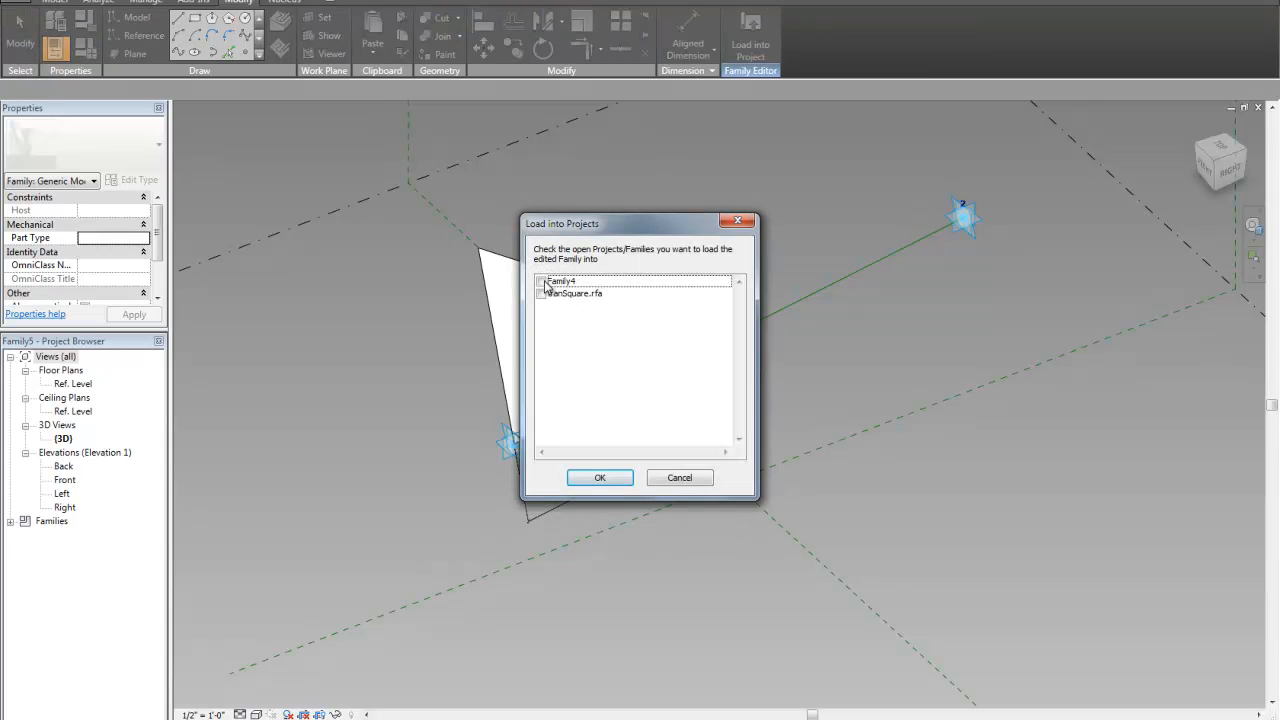
left_click(600, 476)
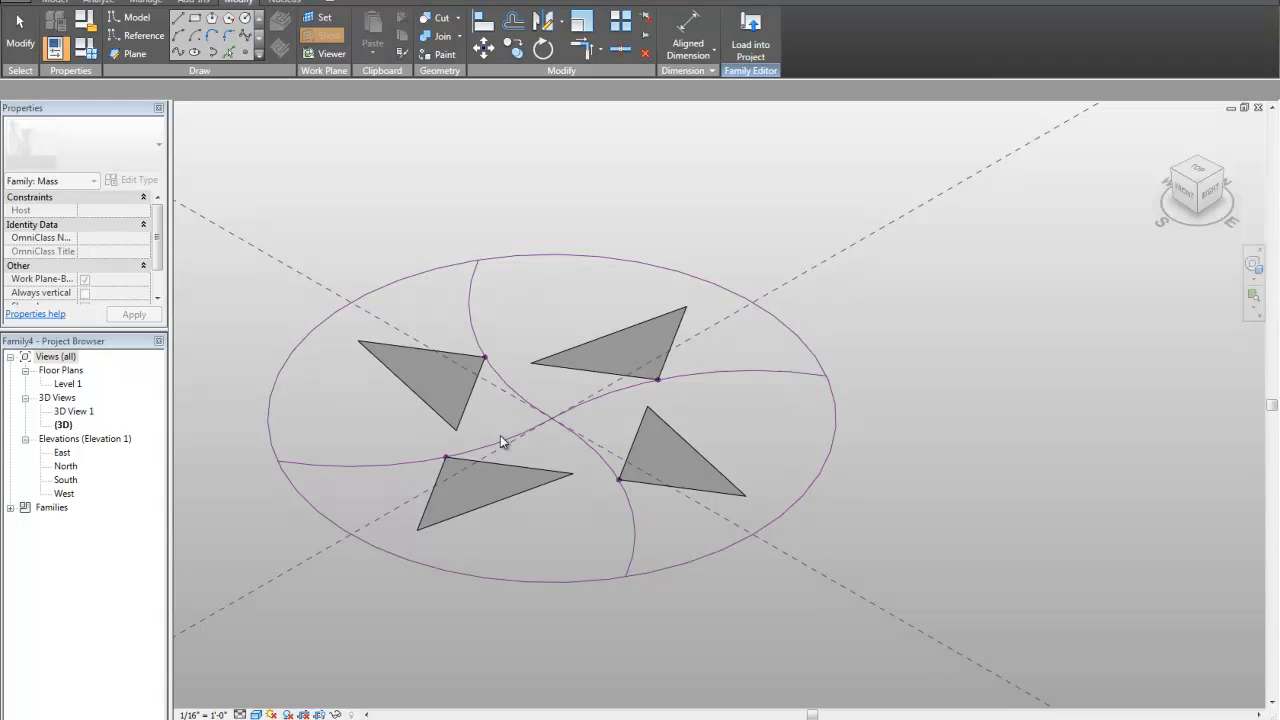
left_click(620, 478)
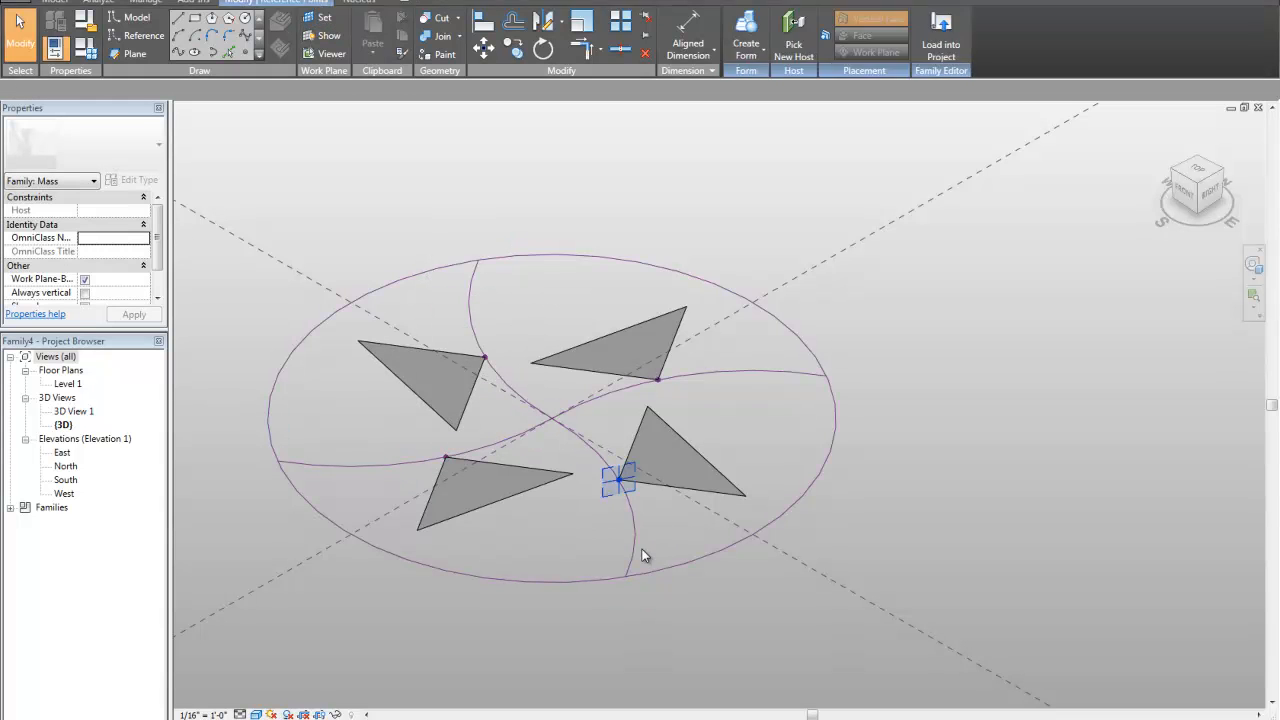
left_click(618, 478)
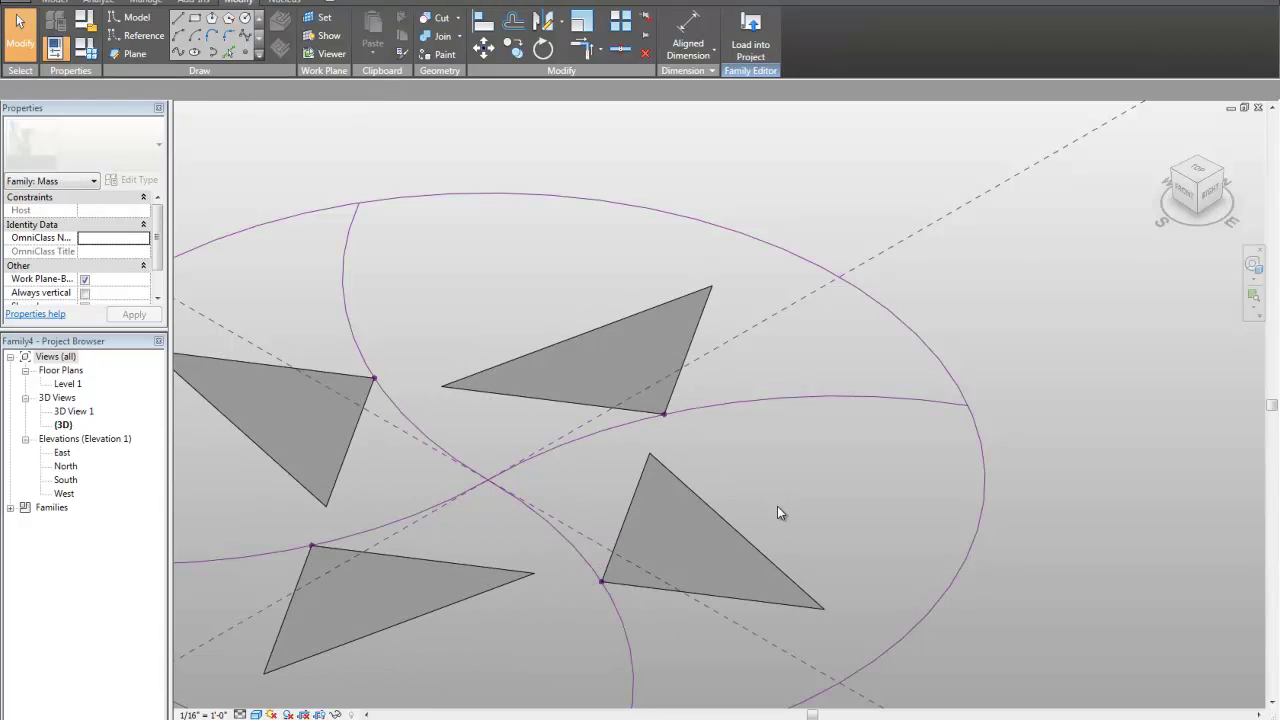
scroll("down", 3)
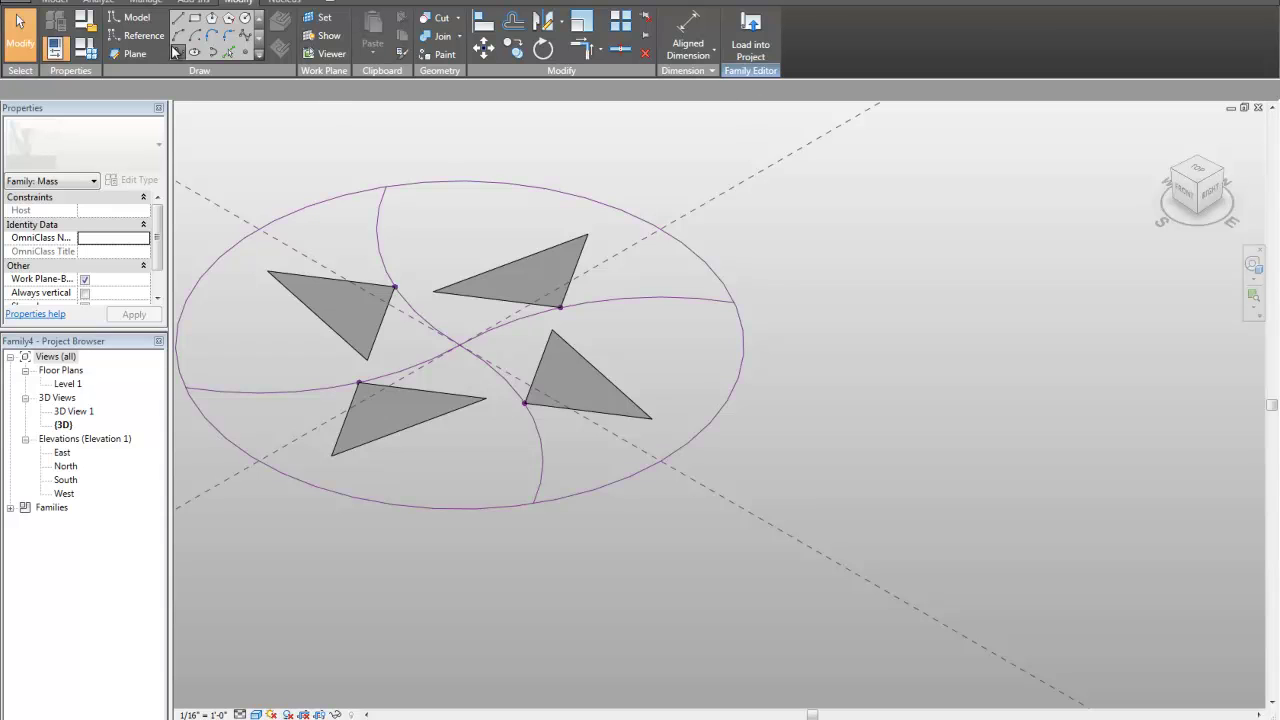
Step: Draw the controller model line and tie its hosted point's parameter to hostPoint
left_click(136, 16)
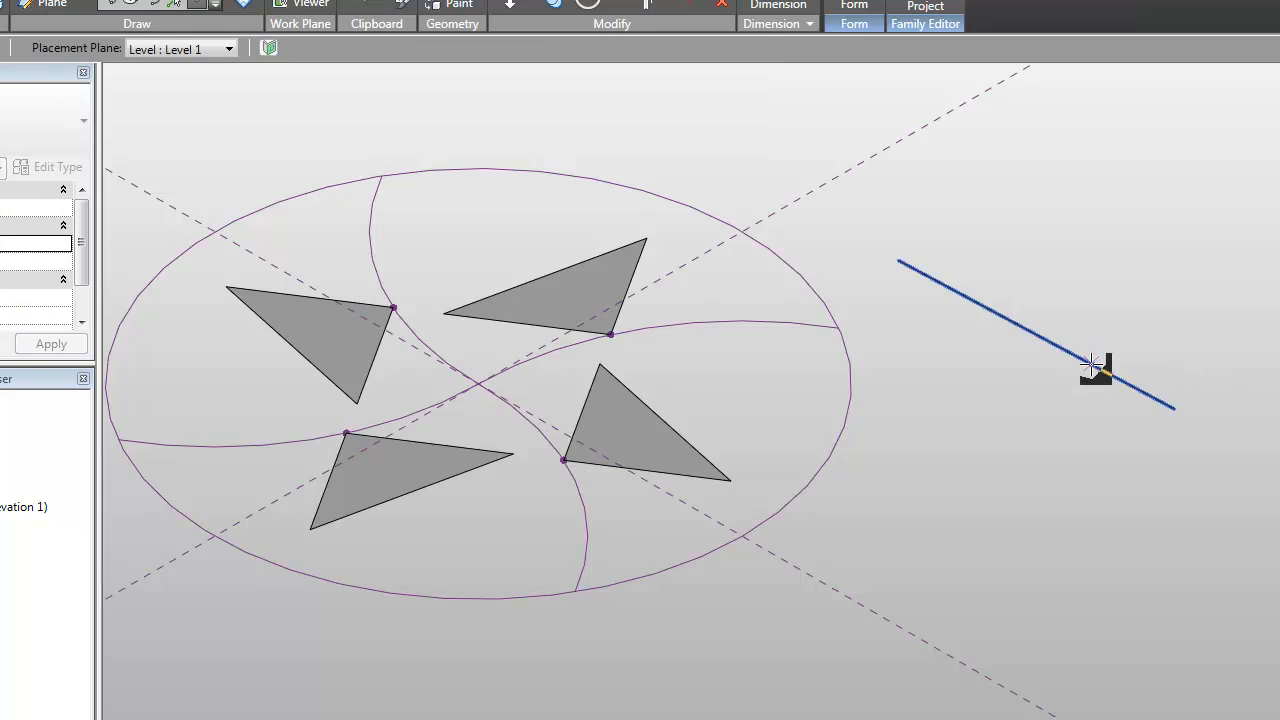
left_click(1096, 364)
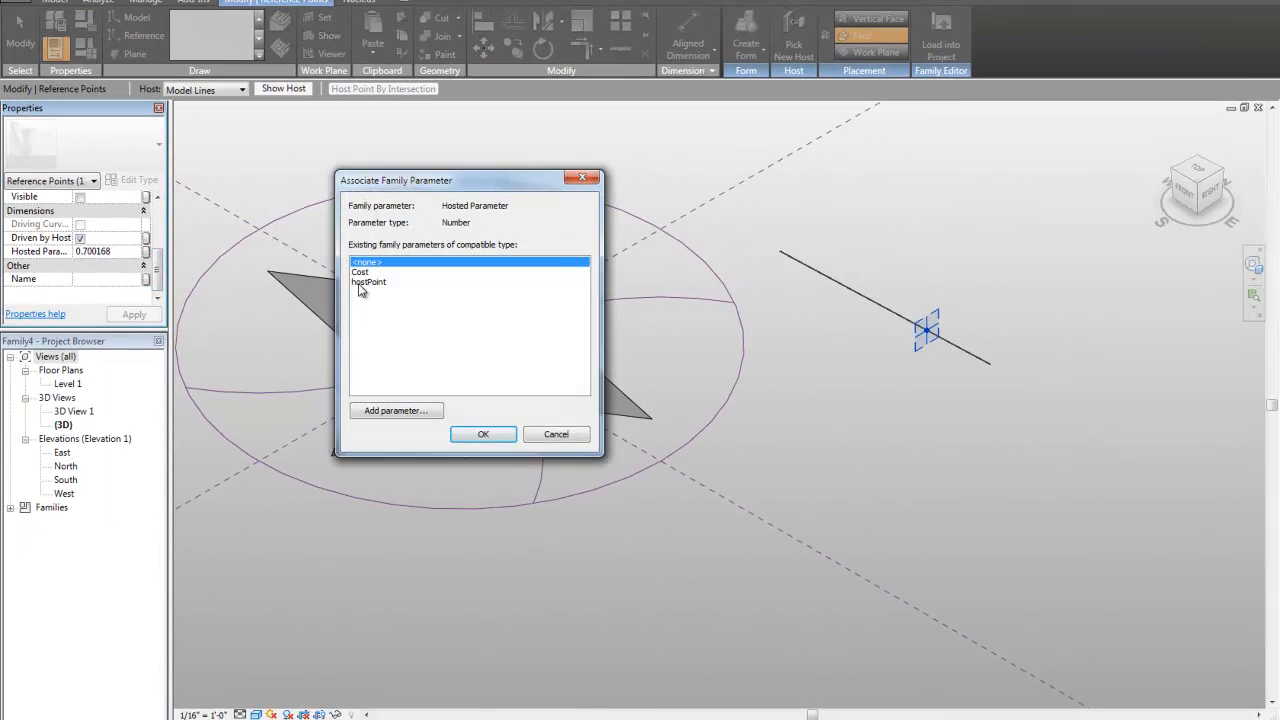
left_click(484, 434)
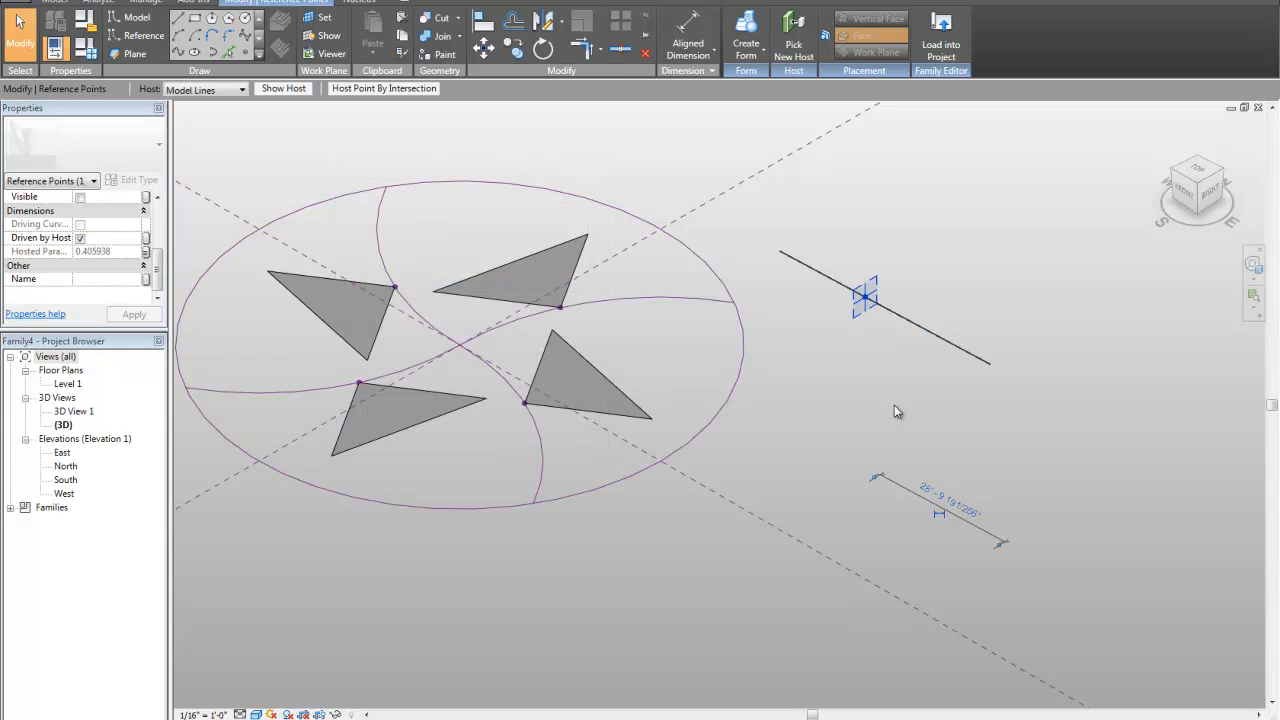